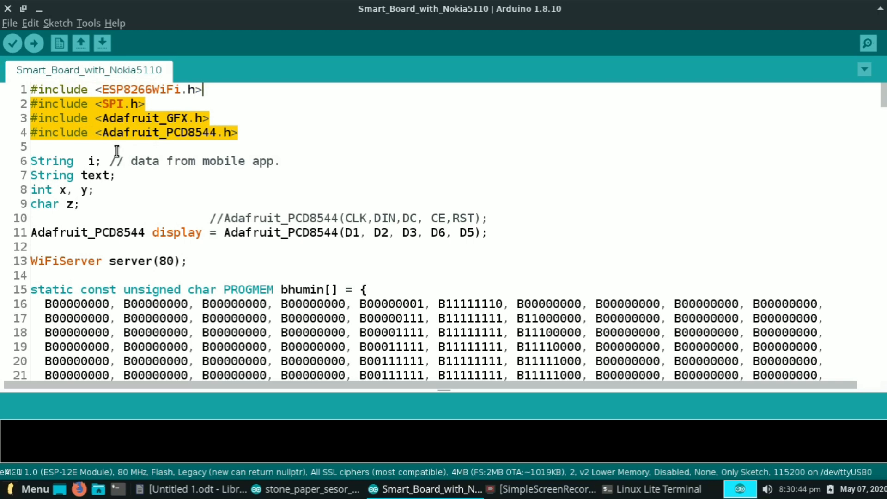
Highlight the display pin definitions and PROGMEM bitmap array declarations in the sketch.
{"action": "left_click", "coordinate": [119, 175]}
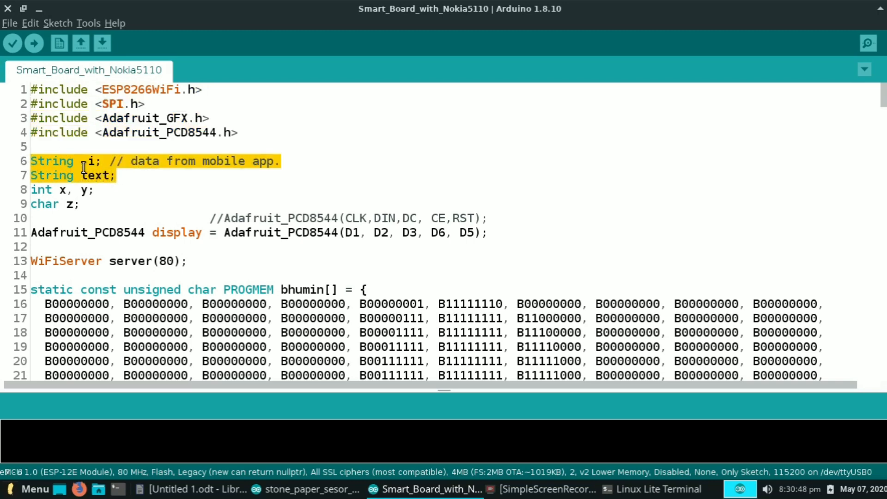
{"action": "left_click", "coordinate": [103, 161]}
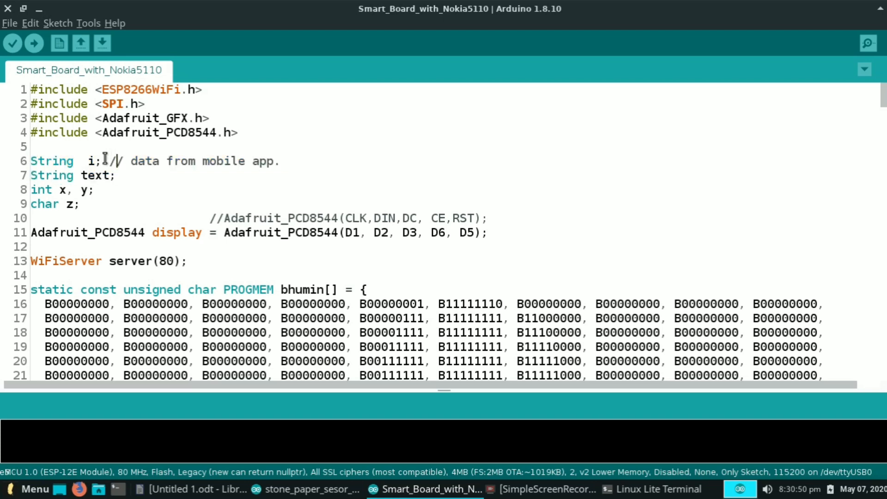
{"action": "left_click_drag", "start_coordinate": [88, 161], "coordinate": [153, 161]}
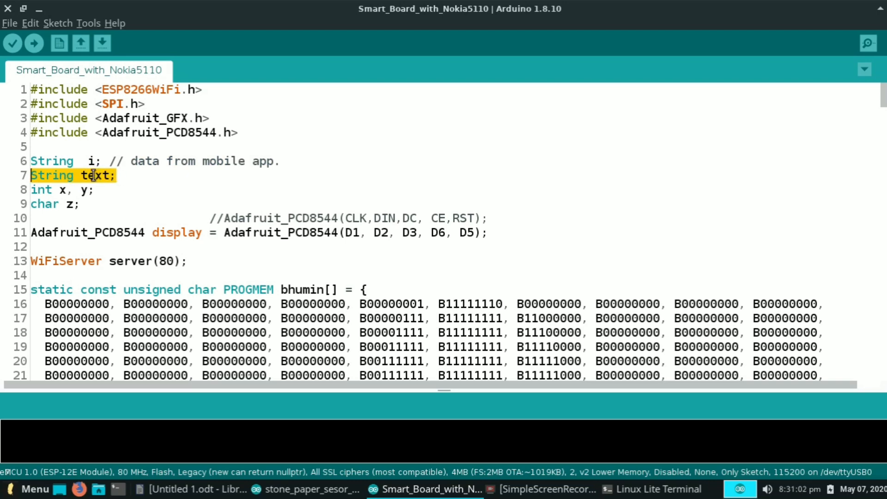
{"action": "left_click", "coordinate": [41, 189]}
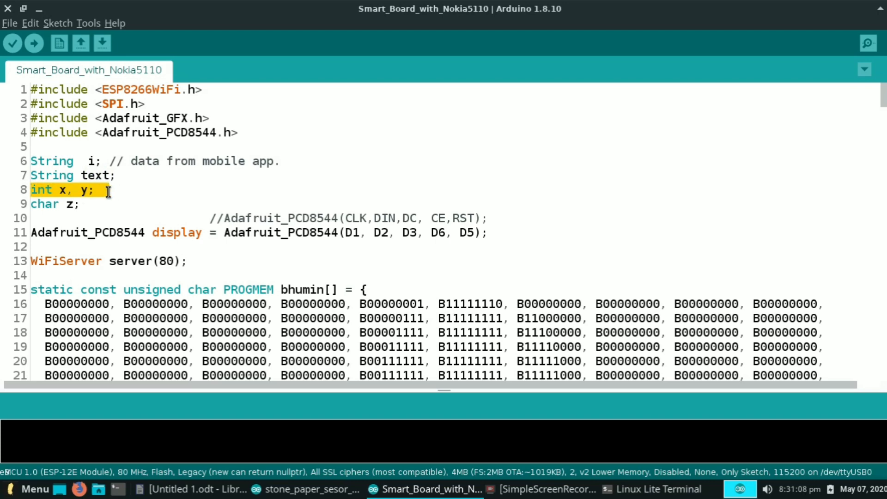
{"action": "mouse_move", "coordinate": [126, 189]}
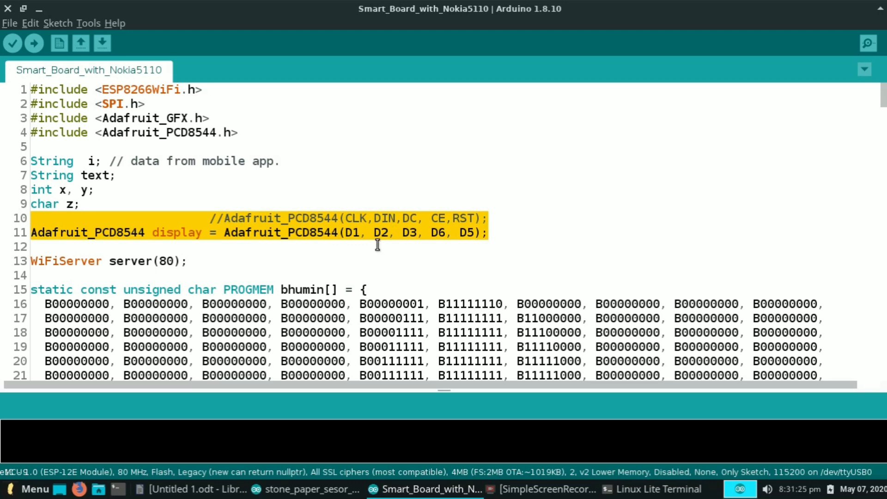
{"action": "mouse_move", "coordinate": [349, 218]}
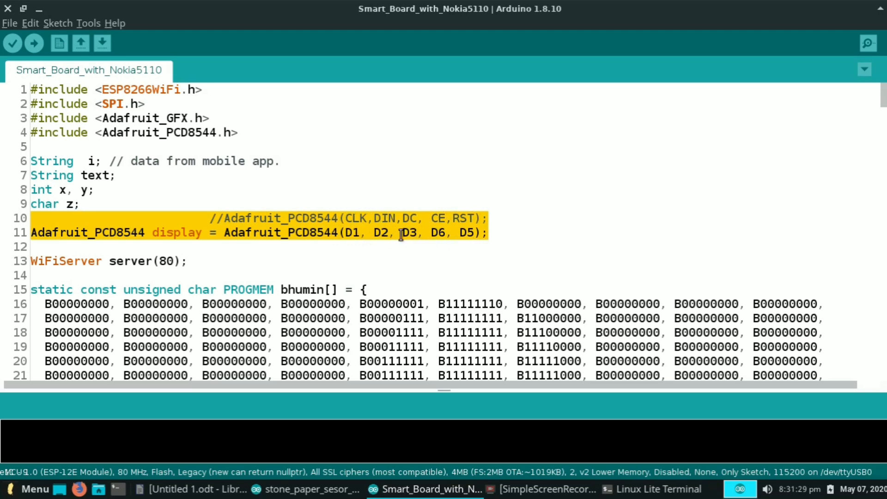
{"action": "left_click", "coordinate": [177, 261]}
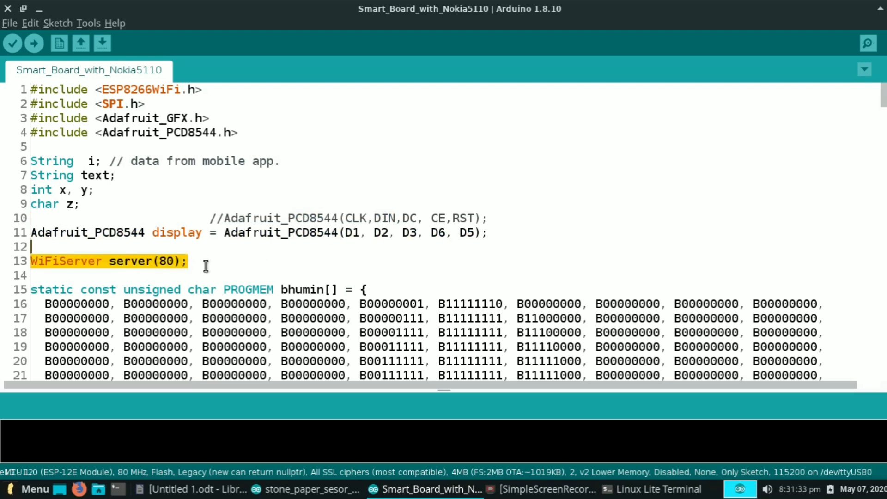
Scroll past the long bitmap image arrays until void setup() comes into view.
{"action": "scroll", "scroll_direction": "down", "scroll_amount": 3}
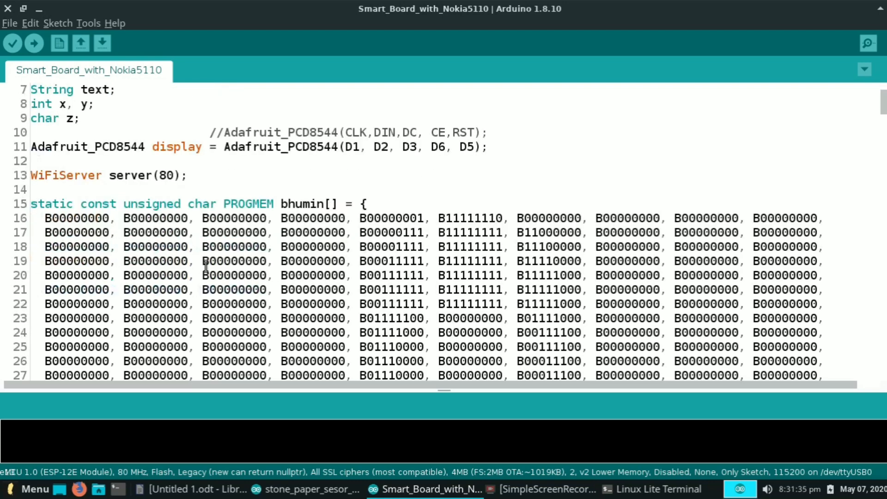
{"action": "scroll", "scroll_direction": "down", "scroll_amount": 3}
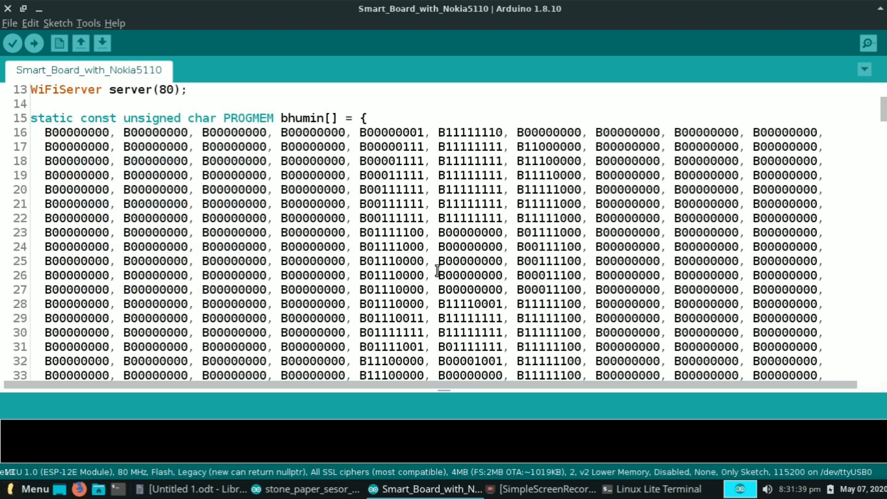
{"action": "scroll", "scroll_direction": "down", "scroll_amount": 3}
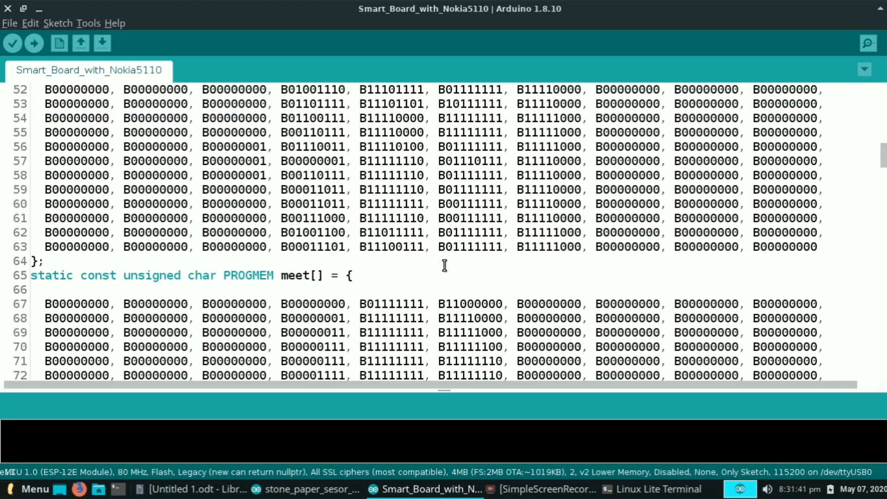
{"action": "scroll", "scroll_direction": "down", "scroll_amount": 3}
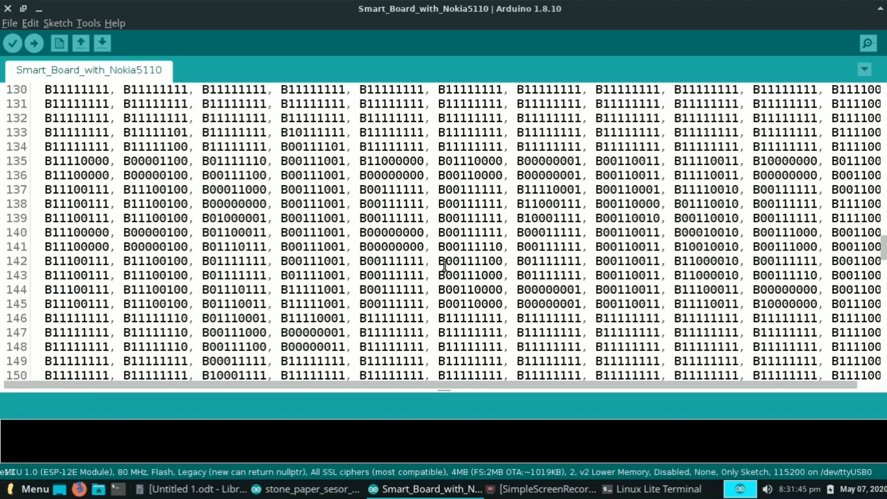
{"action": "scroll", "scroll_direction": "down", "scroll_amount": 3}
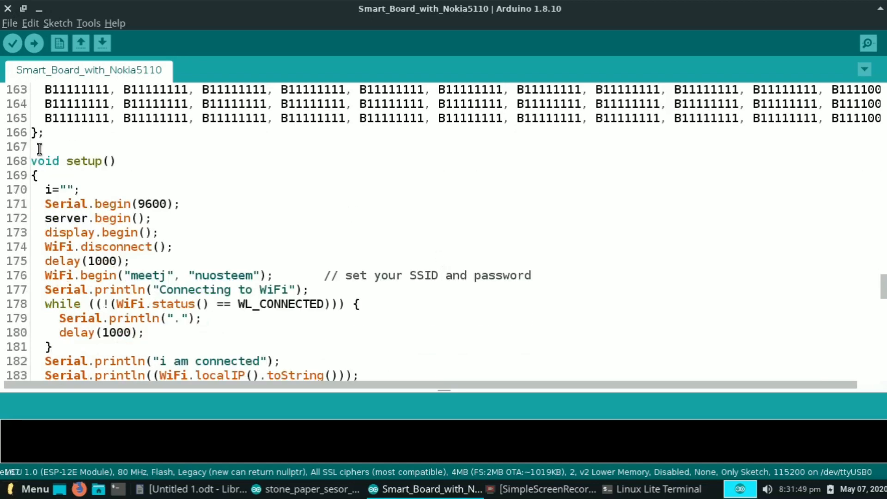
Walk through the setup() lines: serial begin, WiFi connection loop and IP print.
{"action": "double_click", "coordinate": [56, 190]}
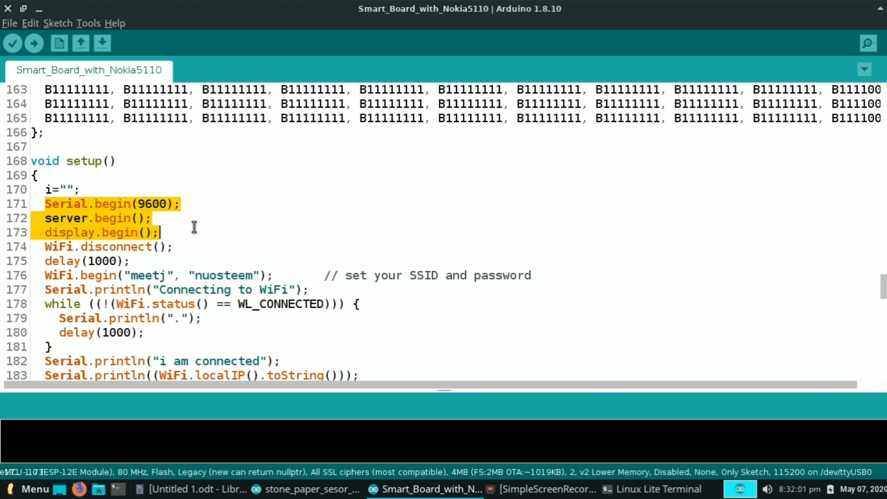
{"action": "left_click", "coordinate": [176, 246]}
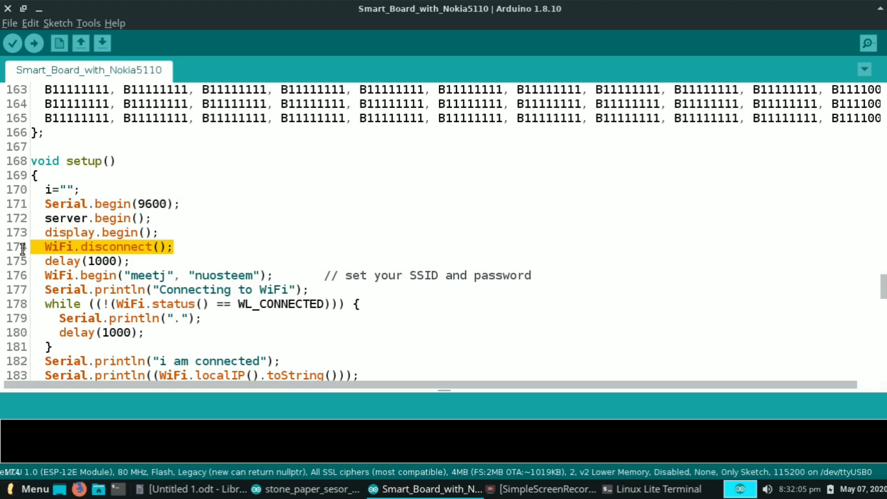
{"action": "mouse_move", "coordinate": [48, 245]}
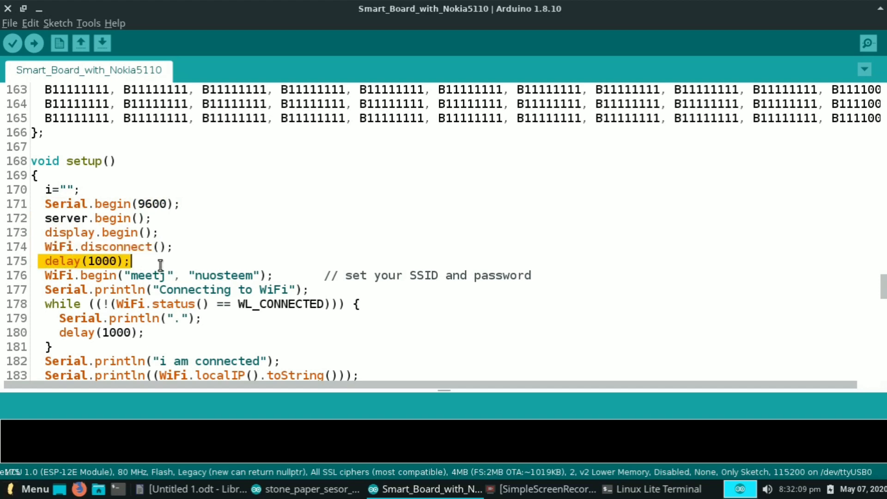
{"action": "left_click", "coordinate": [46, 275]}
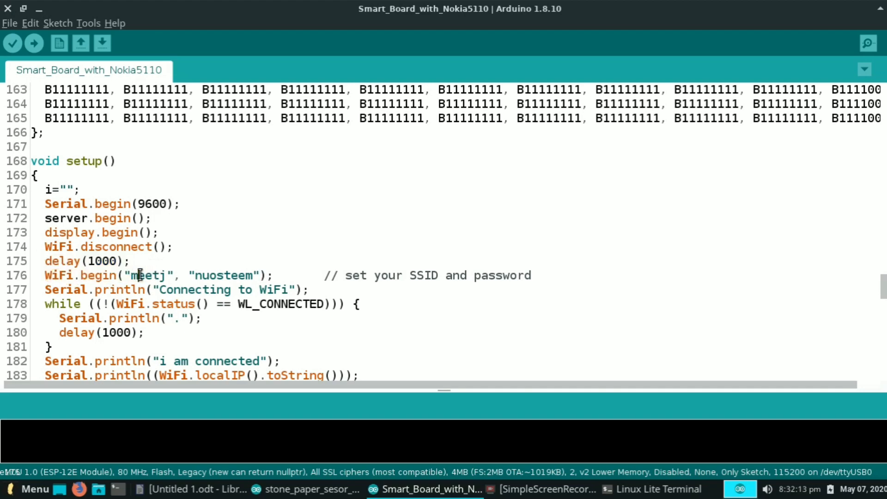
{"action": "double_click", "coordinate": [149, 276]}
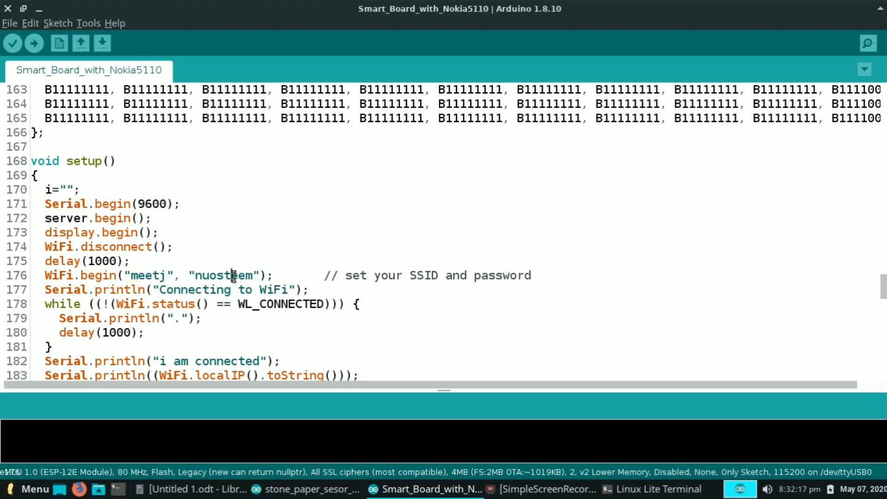
{"action": "scroll", "scroll_direction": "down", "scroll_amount": 3}
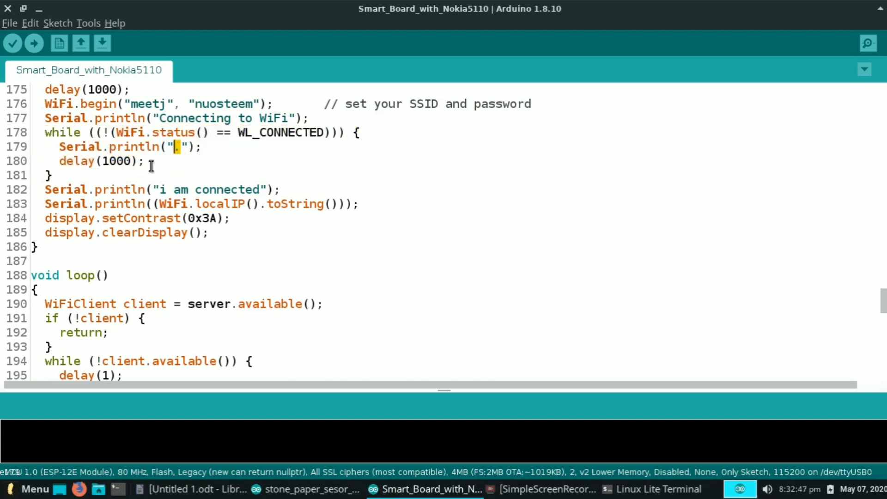
{"action": "double_click", "coordinate": [76, 161]}
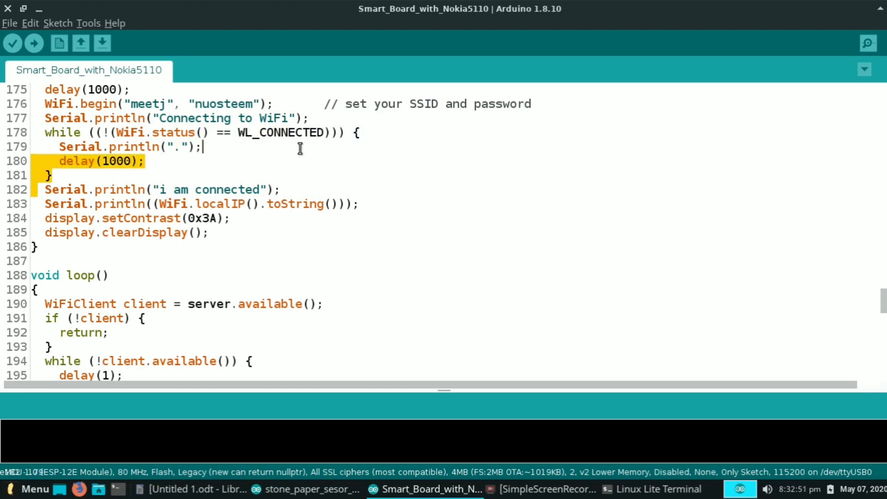
Show the Serial Monitor with the WiFi connected message and assigned IP address.
{"action": "left_click", "coordinate": [869, 43]}
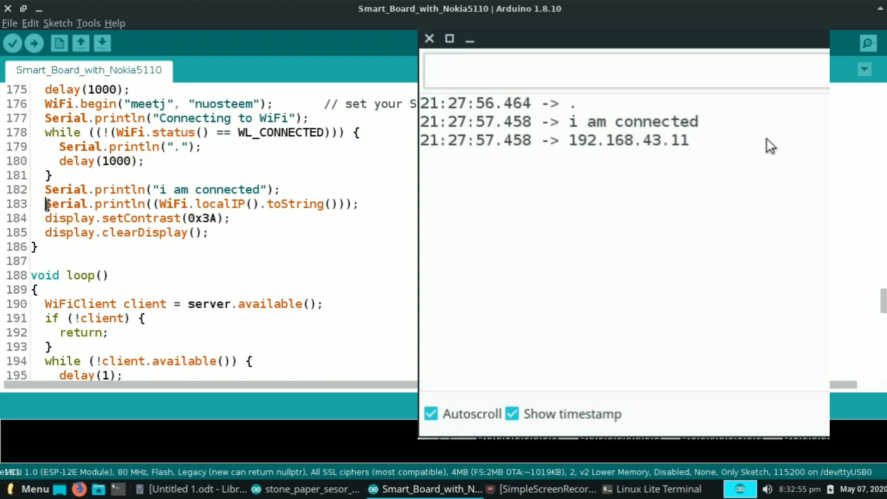
Close the Serial Monitor and return to the setContrast and clearDisplay lines.
{"action": "double_click", "coordinate": [213, 203]}
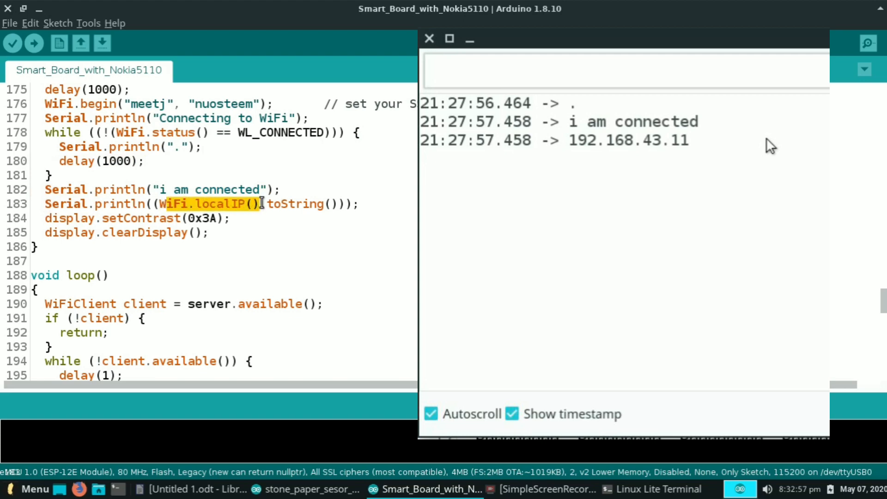
{"action": "left_click", "coordinate": [429, 39]}
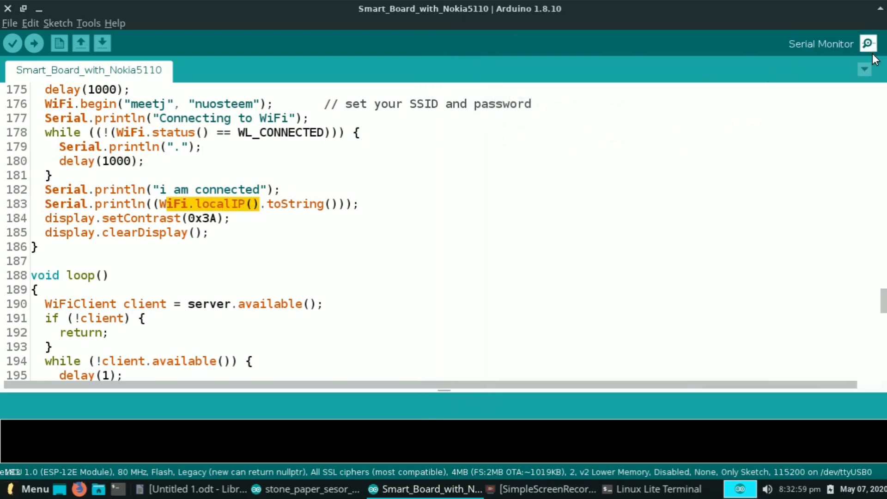
{"action": "mouse_move", "coordinate": [44, 235]}
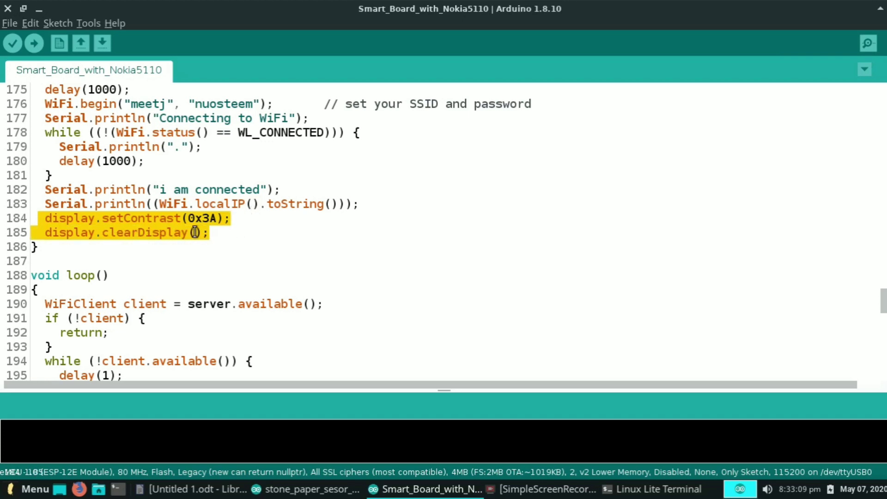
{"action": "scroll", "scroll_direction": "down", "scroll_amount": 3}
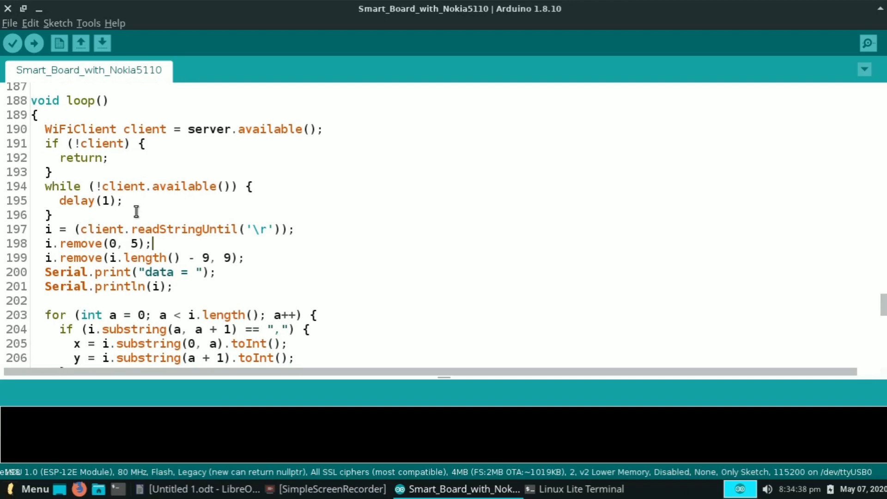
{"action": "left_click_drag", "start_coordinate": [136, 210], "coordinate": [37, 129]}
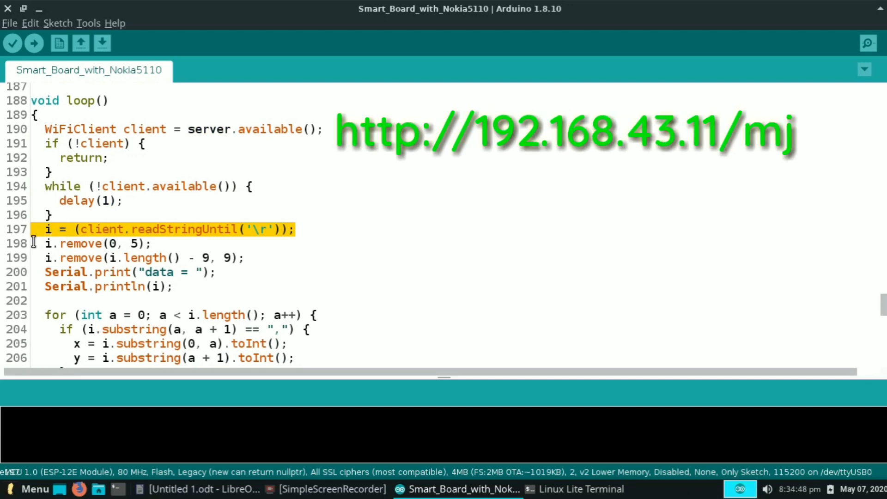
{"action": "left_click", "coordinate": [46, 243]}
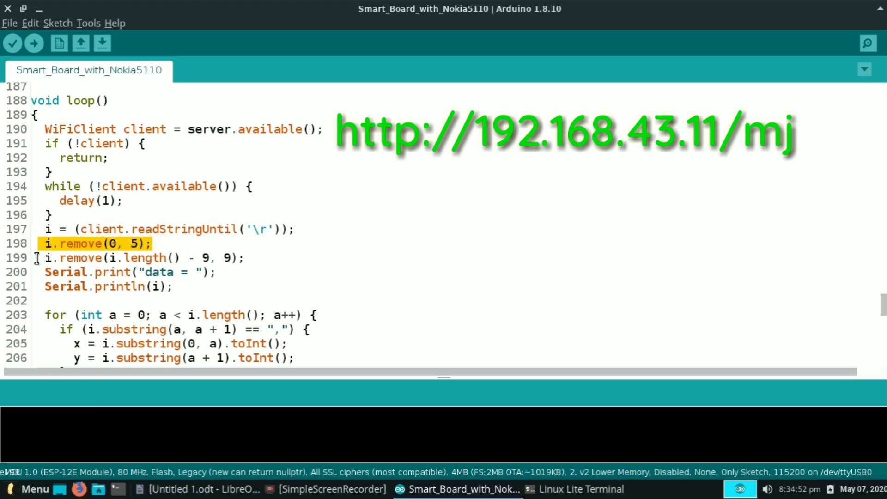
{"action": "left_click", "coordinate": [272, 258]}
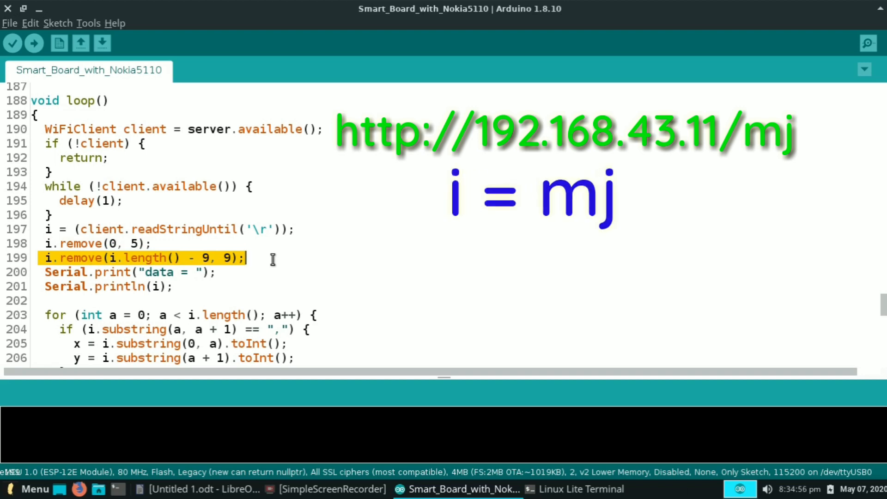
{"action": "mouse_move", "coordinate": [30, 295]}
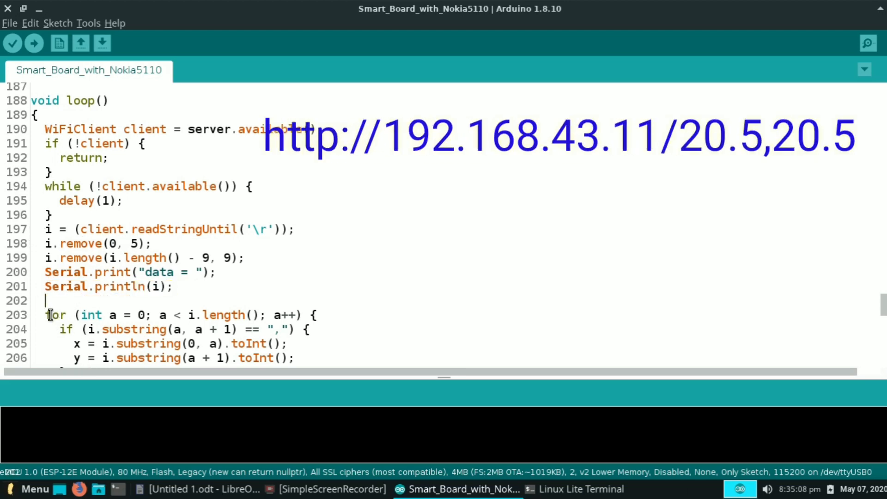
{"action": "scroll", "scroll_direction": "down", "scroll_amount": 3}
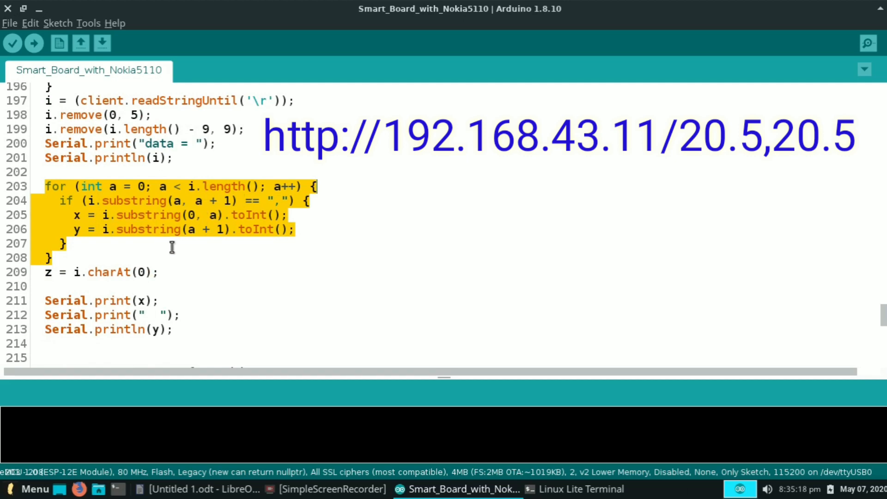
{"action": "mouse_move", "coordinate": [141, 238]}
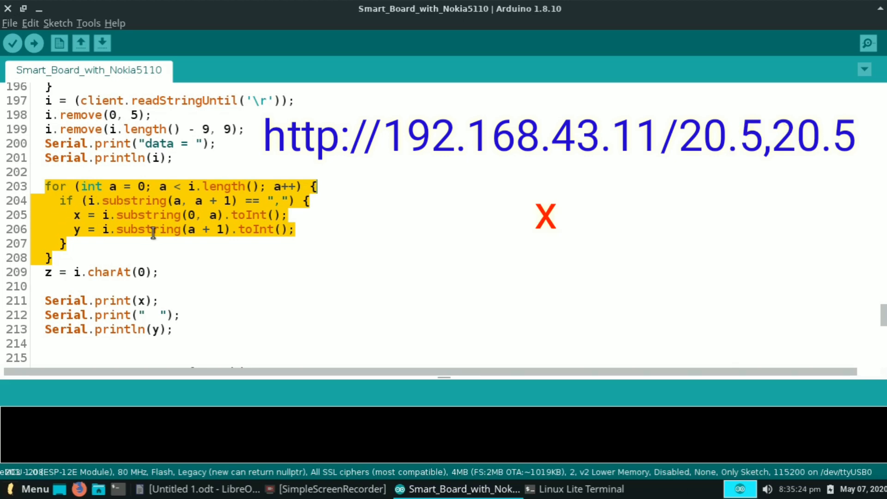
{"action": "left_click", "coordinate": [104, 258]}
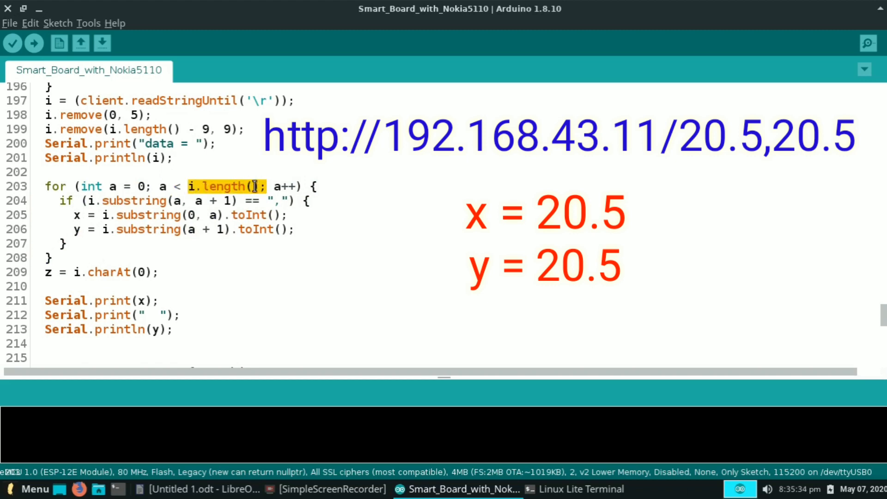
{"action": "left_click", "coordinate": [277, 187]}
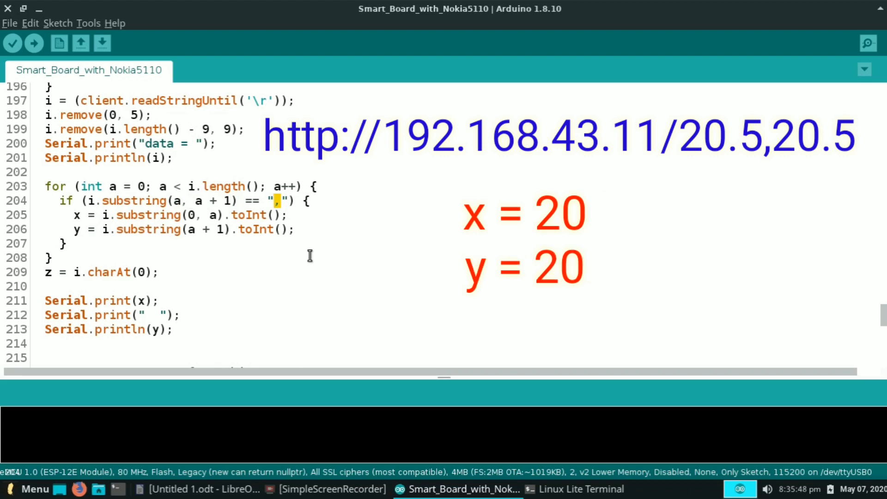
{"action": "mouse_move", "coordinate": [82, 201]}
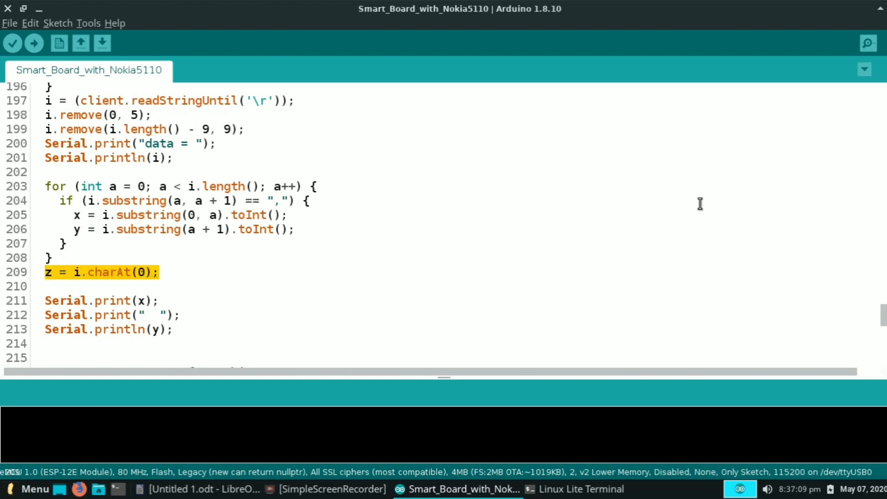
{"action": "scroll", "scroll_direction": "down", "scroll_amount": 3}
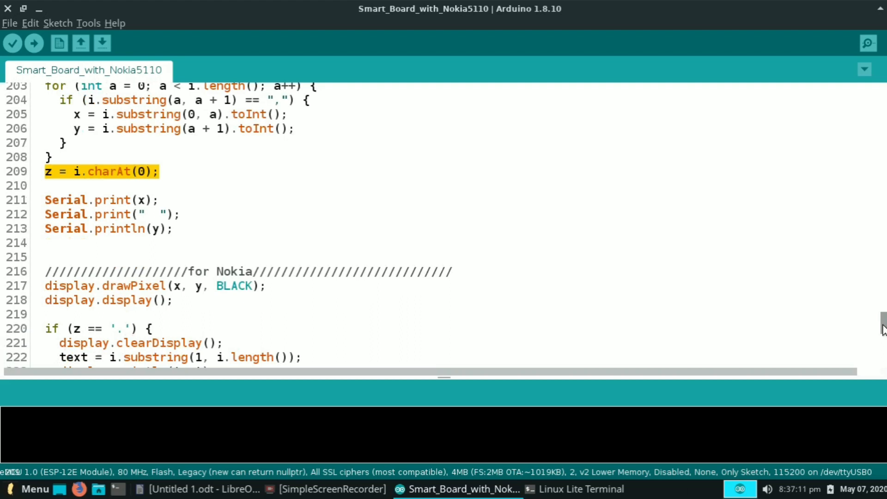
{"action": "scroll", "scroll_direction": "down", "scroll_amount": 3}
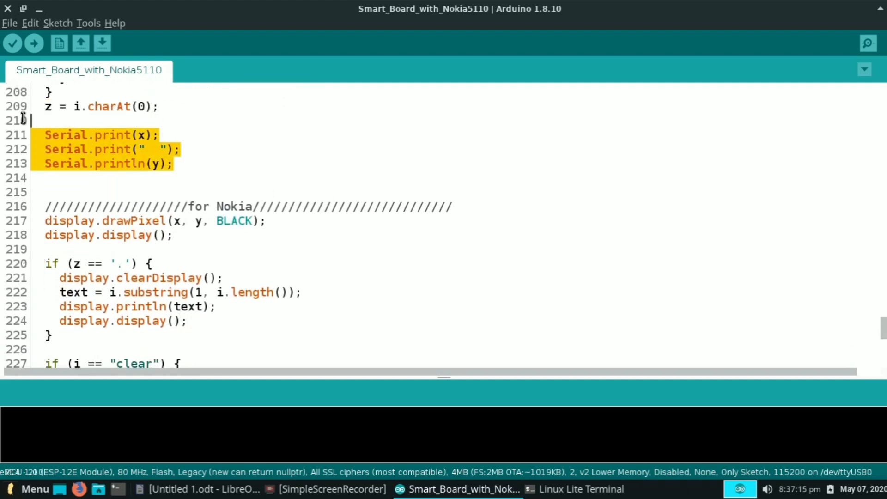
{"action": "mouse_move", "coordinate": [144, 180]}
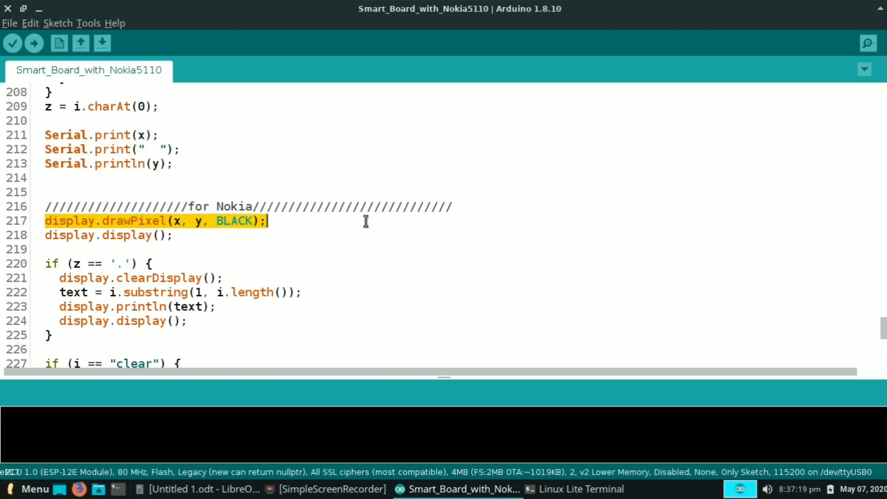
{"action": "mouse_move", "coordinate": [235, 235]}
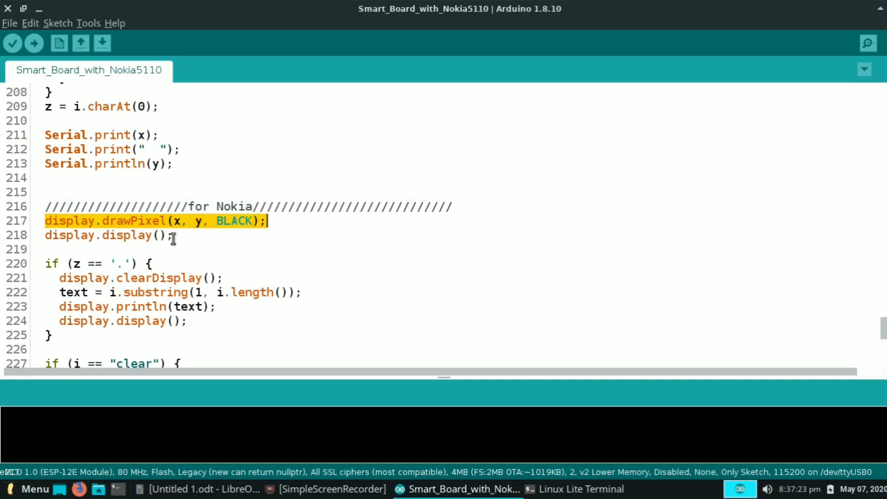
{"action": "left_click", "coordinate": [136, 235]}
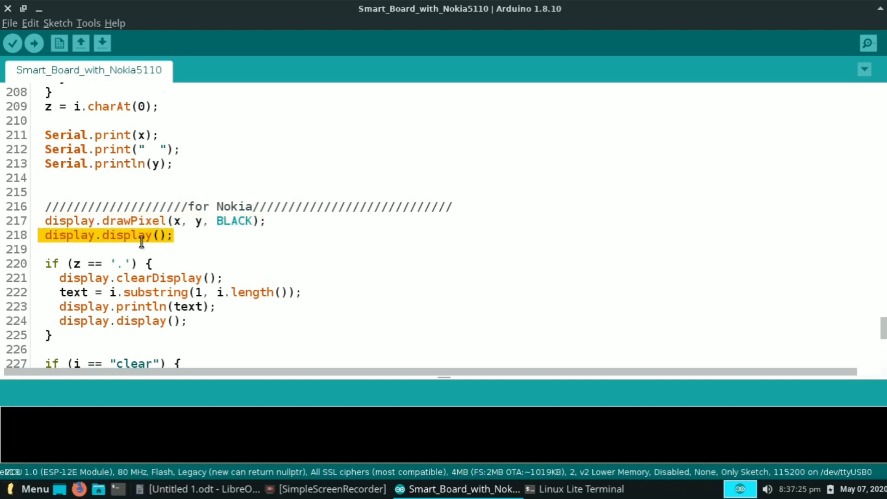
{"action": "mouse_move", "coordinate": [188, 239]}
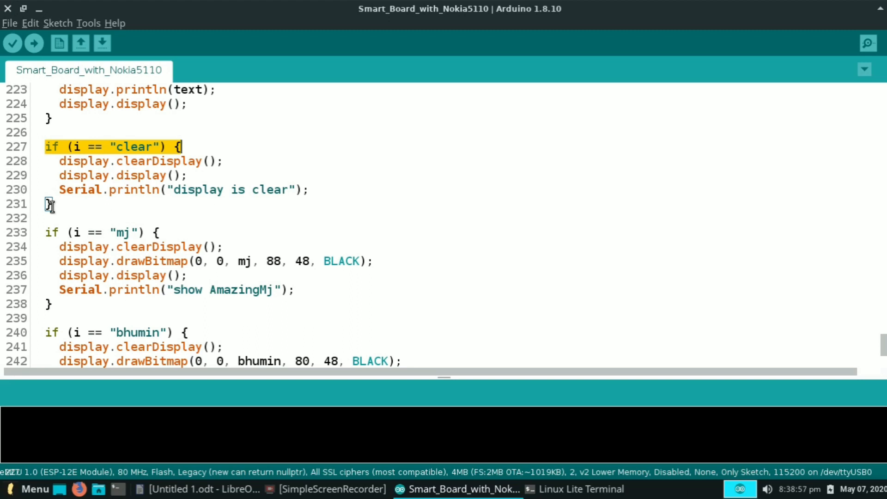
{"action": "left_click", "coordinate": [216, 161]}
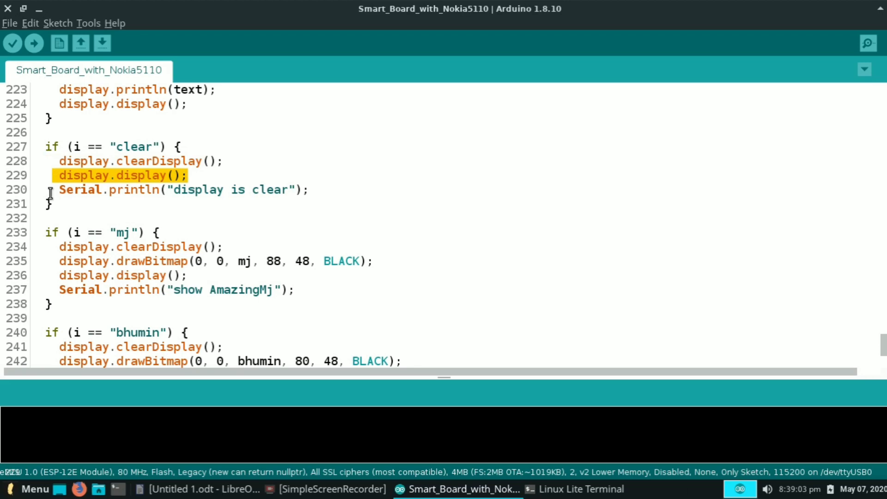
{"action": "left_click", "coordinate": [218, 190]}
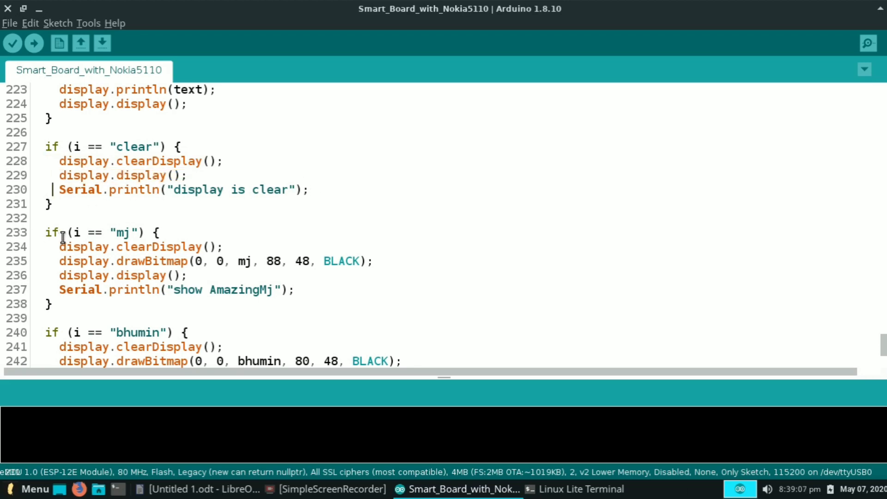
{"action": "scroll", "scroll_direction": "down", "scroll_amount": 3}
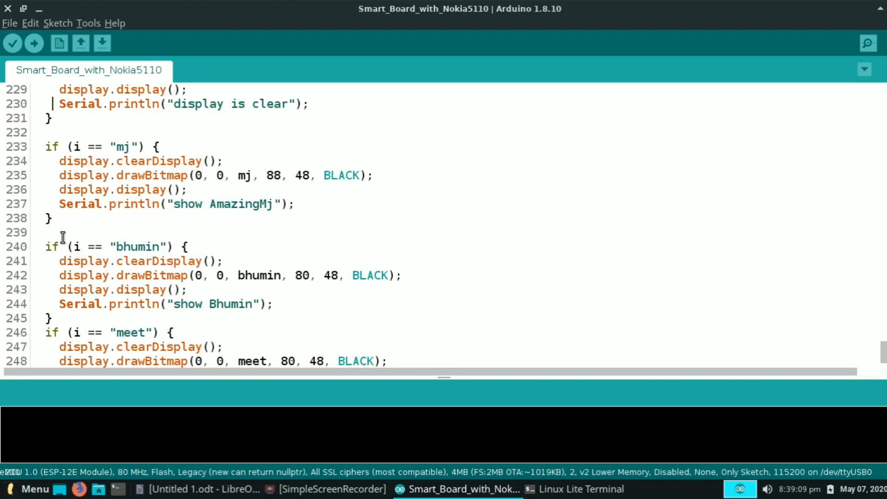
{"action": "mouse_move", "coordinate": [46, 147]}
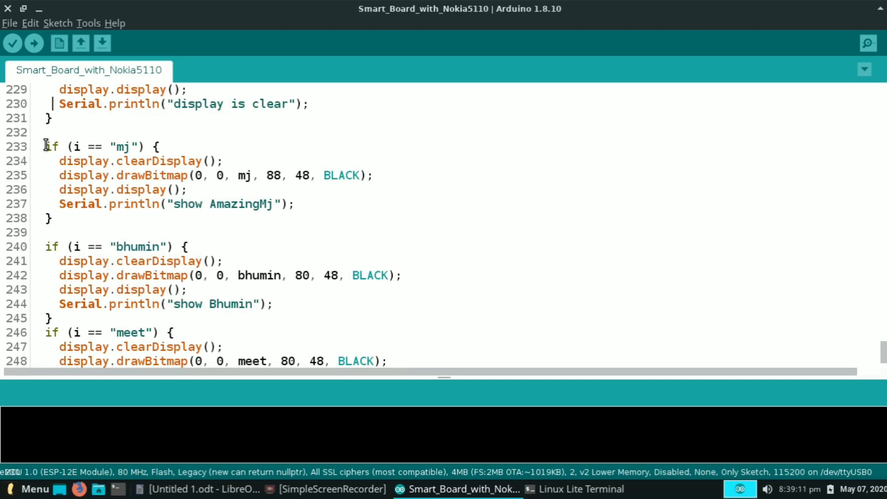
{"action": "double_click", "coordinate": [74, 147]}
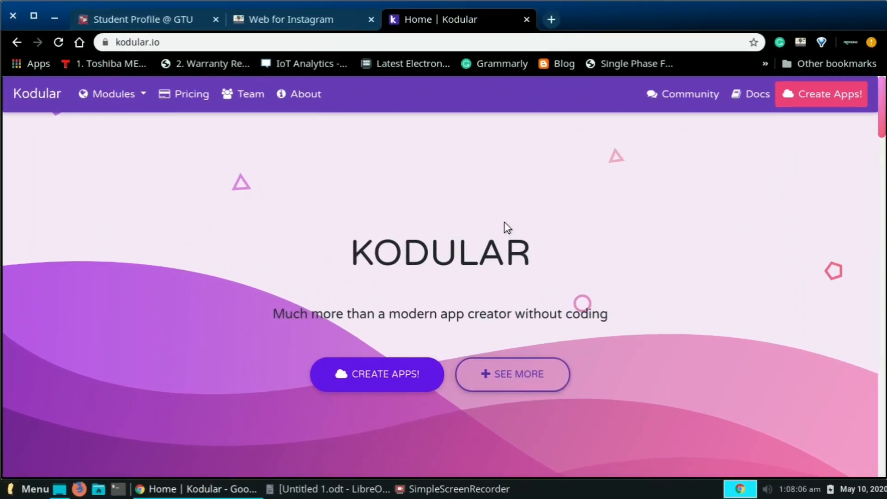
{"action": "mouse_move", "coordinate": [382, 373]}
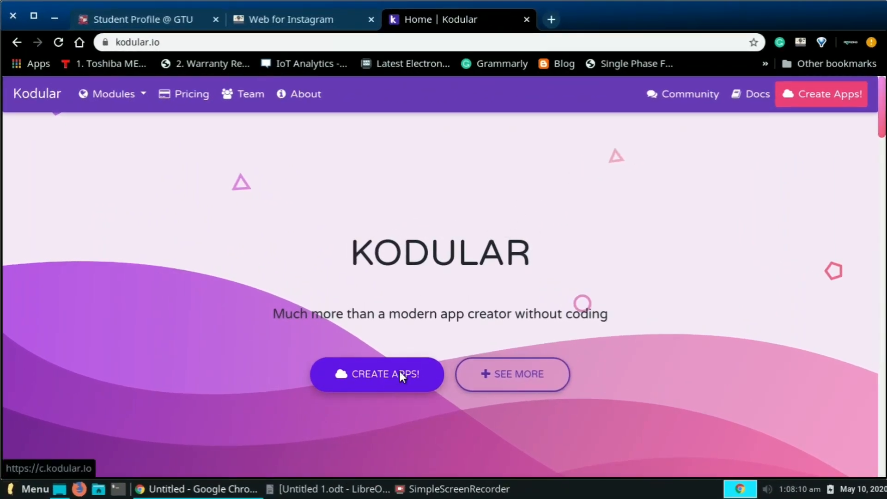
Launch Kodular Creator from kodular.io via CREATE APPS! and view the saved projects.
{"action": "left_click", "coordinate": [377, 374]}
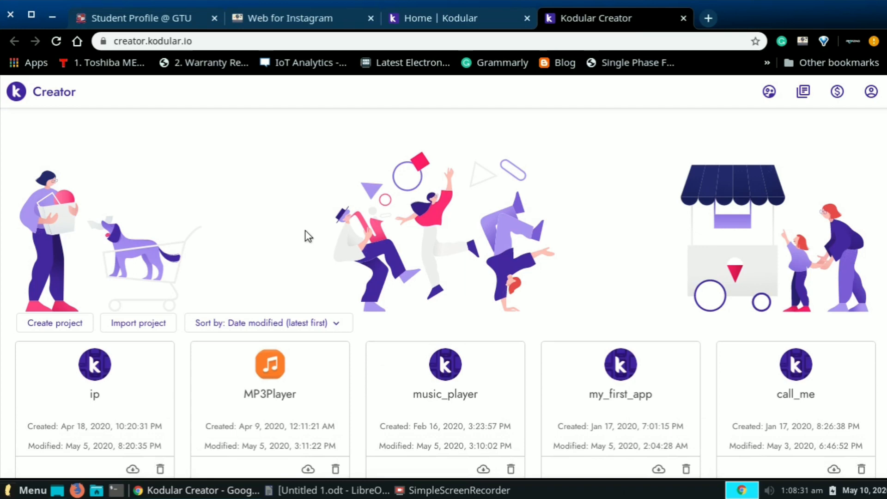
{"action": "scroll", "scroll_direction": "down", "scroll_amount": 3}
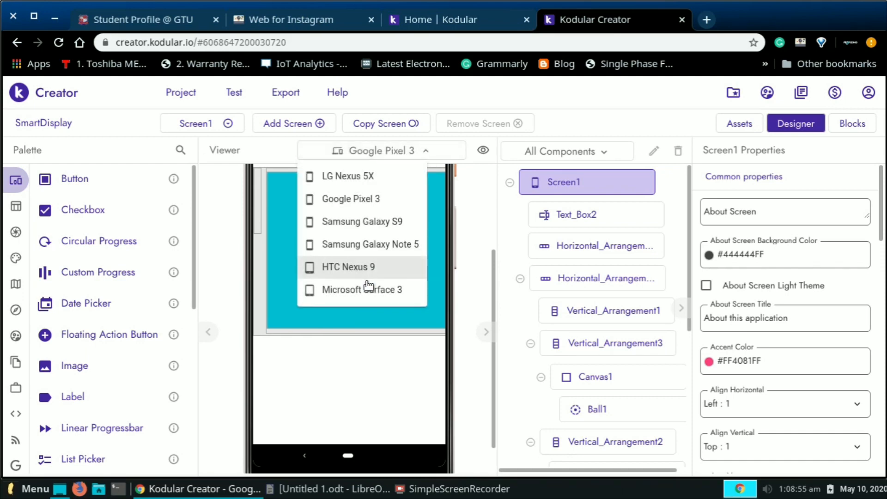
Preview the SmartDisplay screen on an HTC Nexus 9 tablet in the Viewer.
{"action": "left_click", "coordinate": [349, 267]}
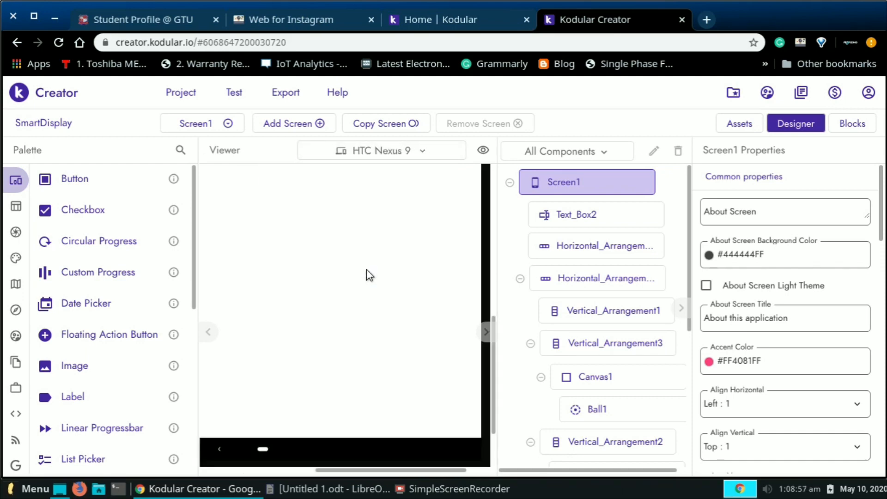
{"action": "mouse_move", "coordinate": [206, 331]}
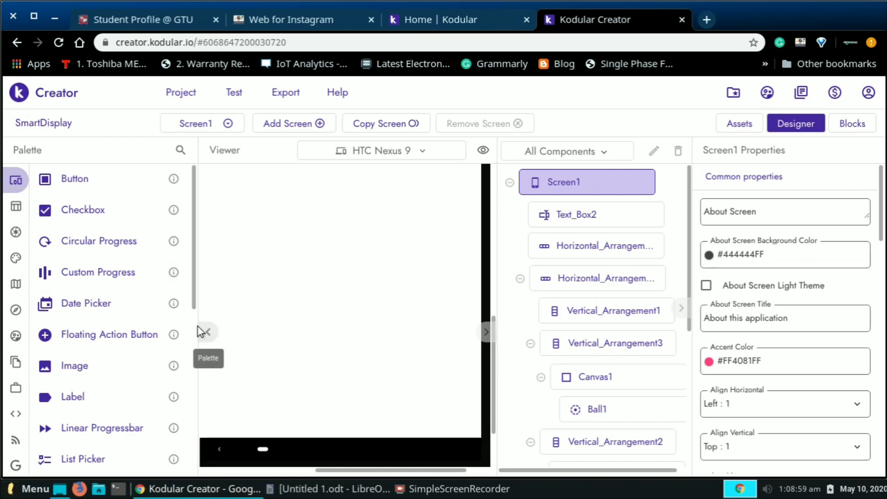
{"action": "scroll", "scroll_direction": "down", "scroll_amount": 3}
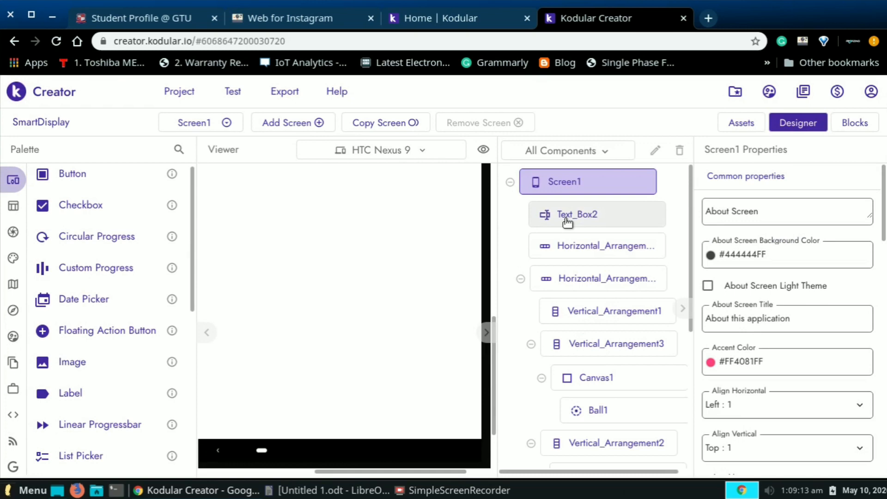
{"action": "mouse_move", "coordinate": [604, 393]}
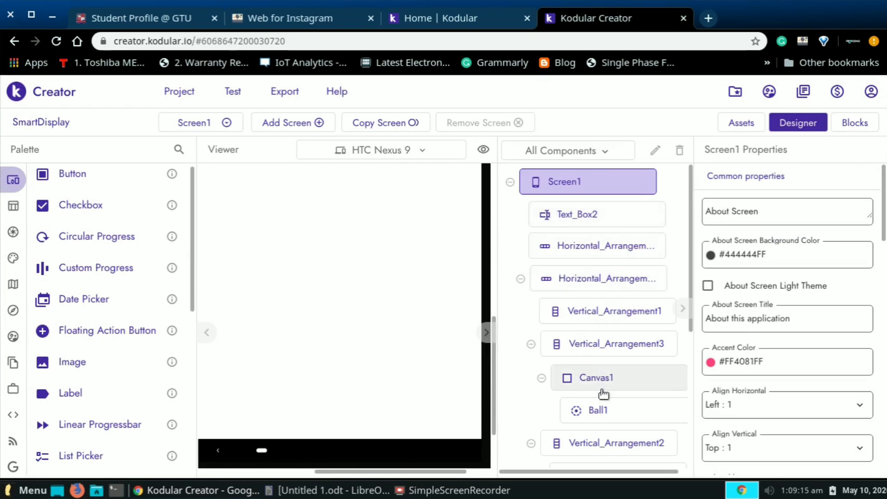
Inspect the Canvas1 and Ball1 component properties (paint color, radius, speed).
{"action": "left_click", "coordinate": [594, 377]}
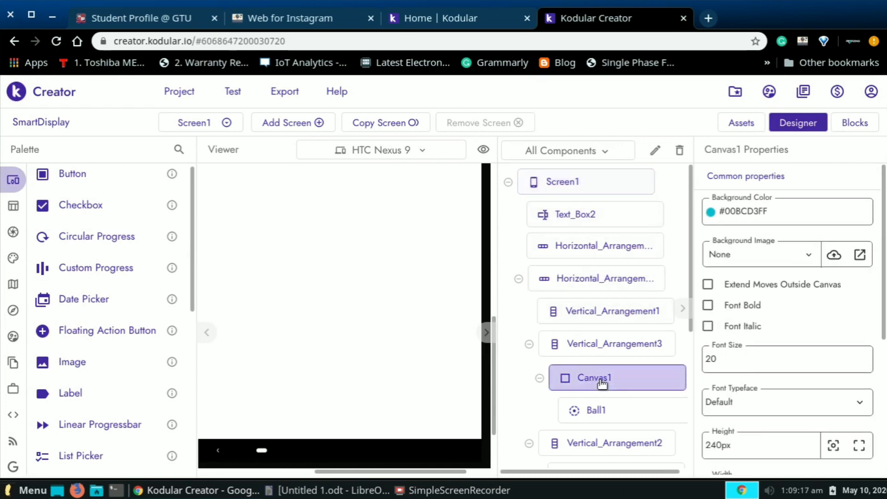
{"action": "left_click", "coordinate": [595, 410]}
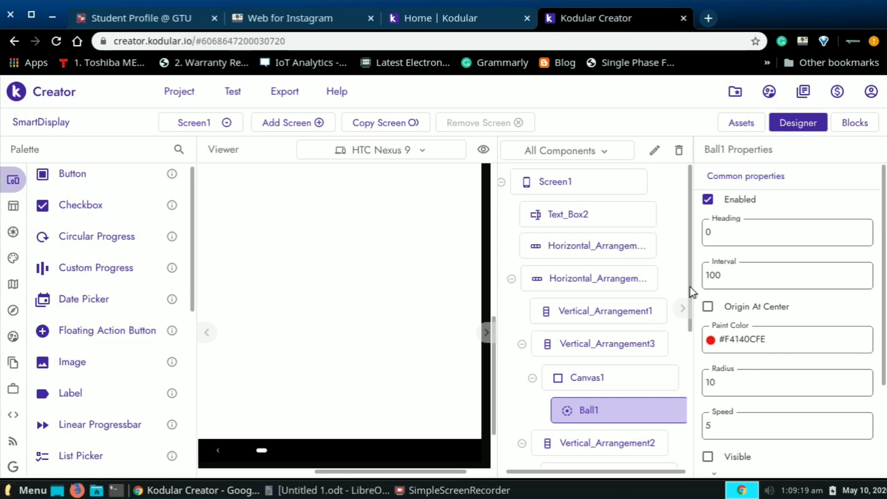
{"action": "left_click", "coordinate": [568, 214]}
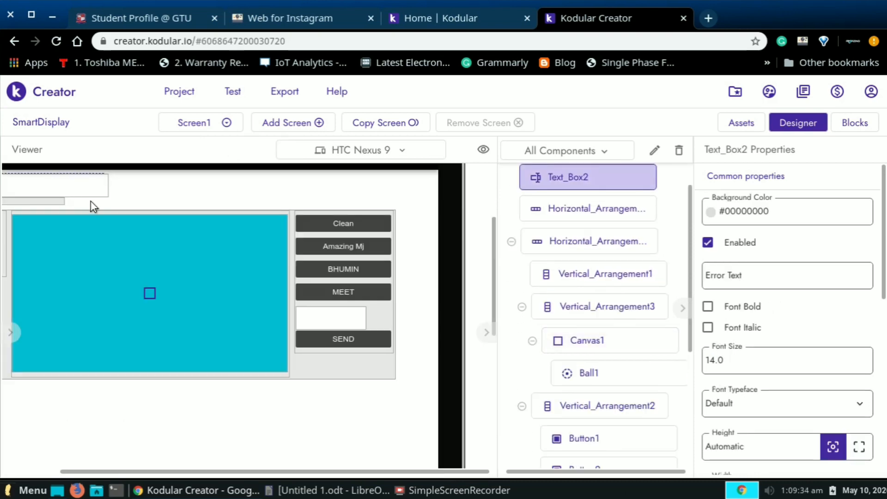
{"action": "mouse_move", "coordinate": [56, 185]}
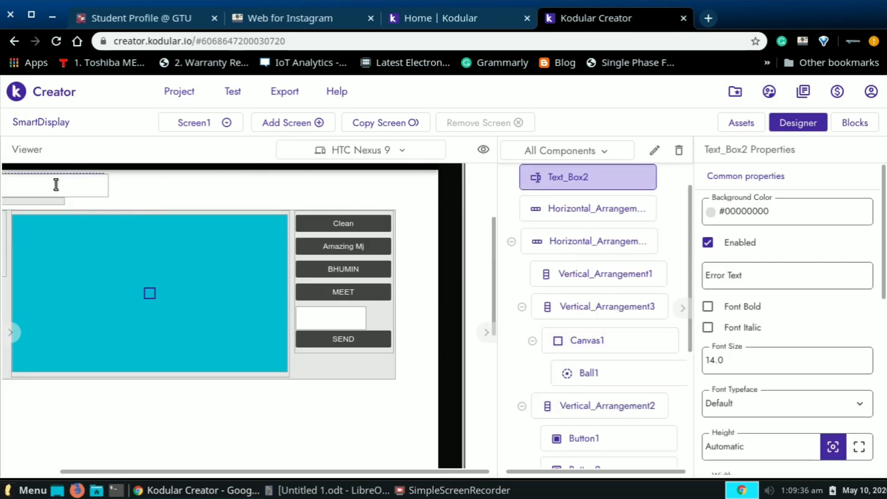
{"action": "mouse_move", "coordinate": [56, 184]}
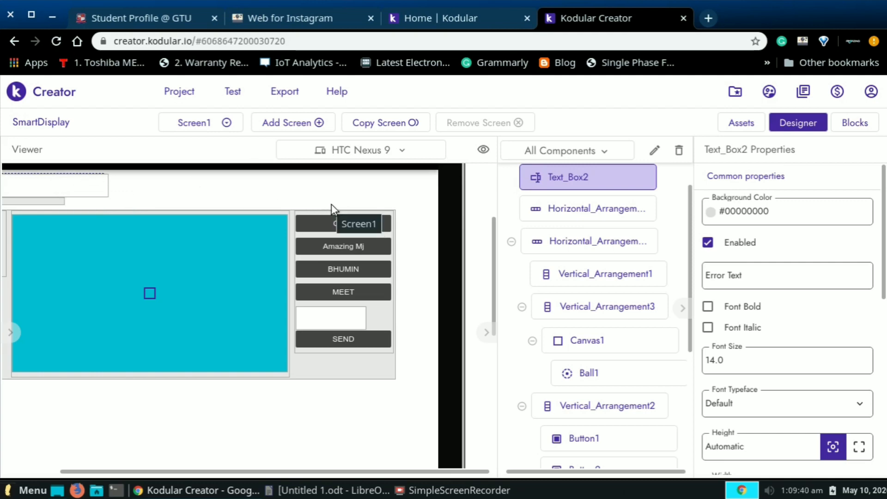
{"action": "mouse_move", "coordinate": [343, 224]}
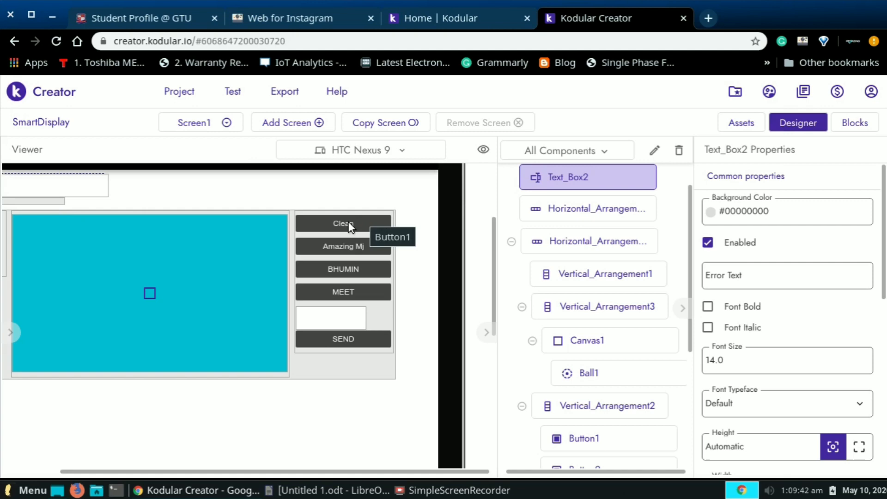
{"action": "mouse_move", "coordinate": [378, 255]}
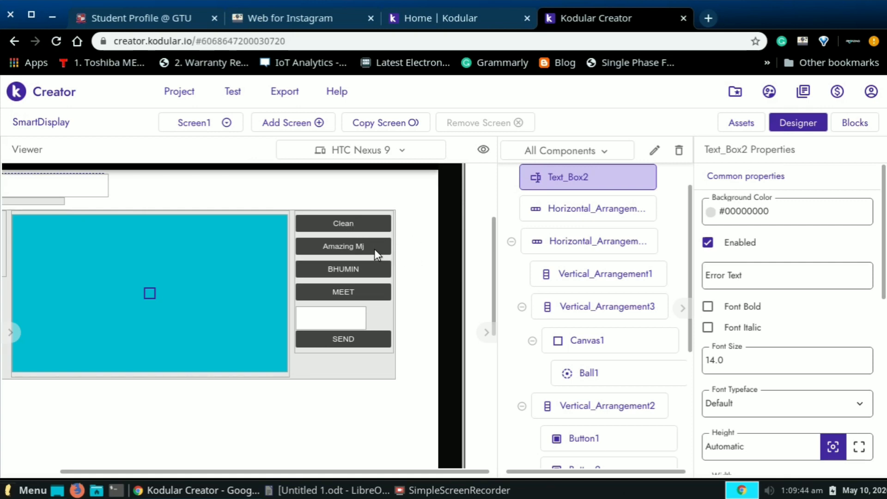
{"action": "mouse_move", "coordinate": [343, 313]}
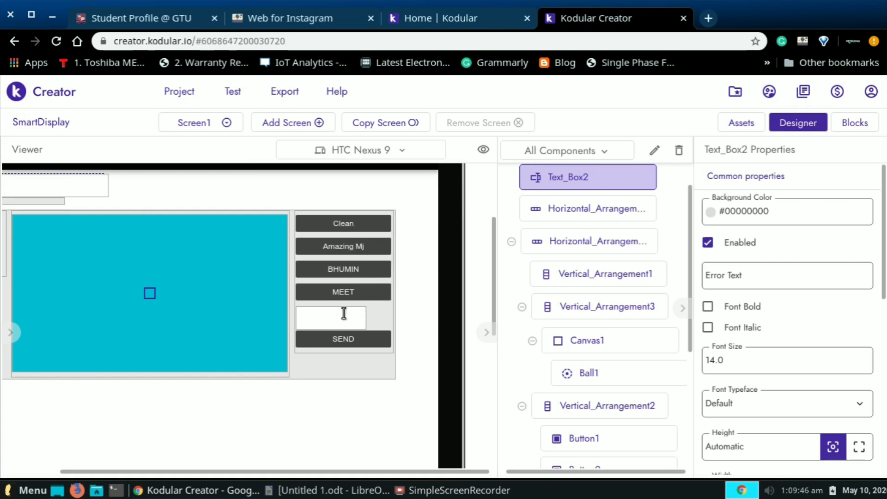
{"action": "mouse_move", "coordinate": [367, 355]}
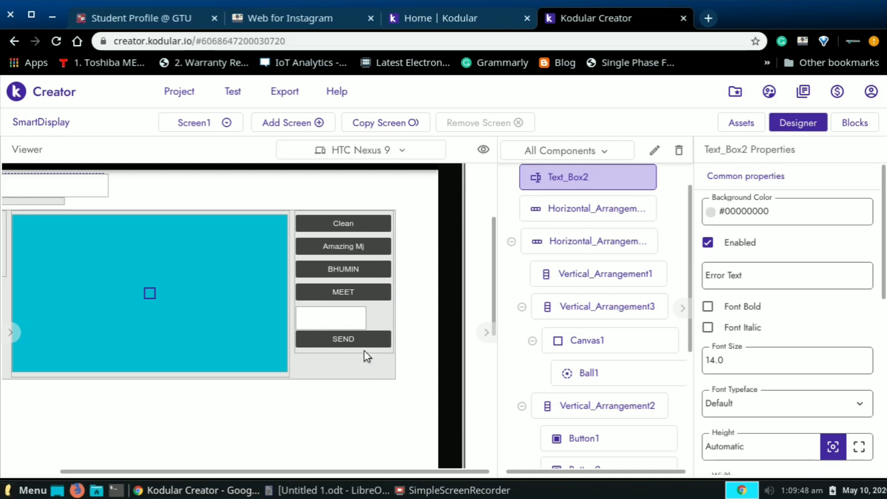
{"action": "mouse_move", "coordinate": [331, 317]}
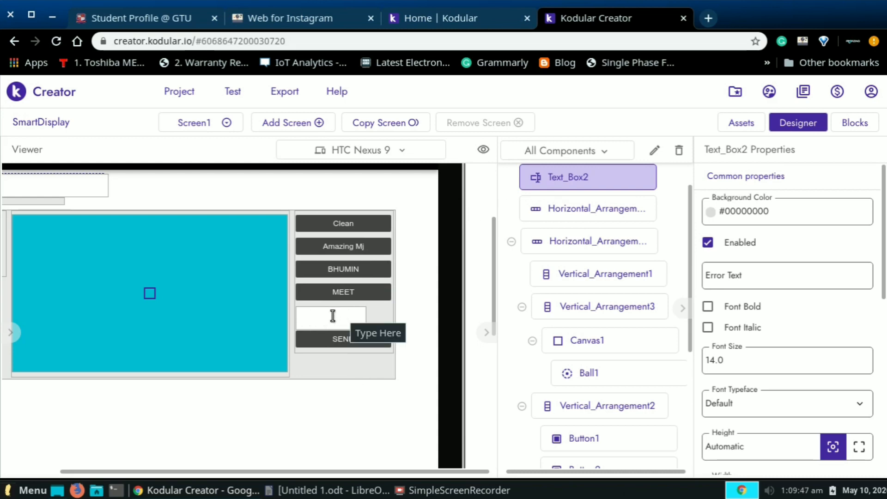
{"action": "left_click", "coordinate": [855, 122]}
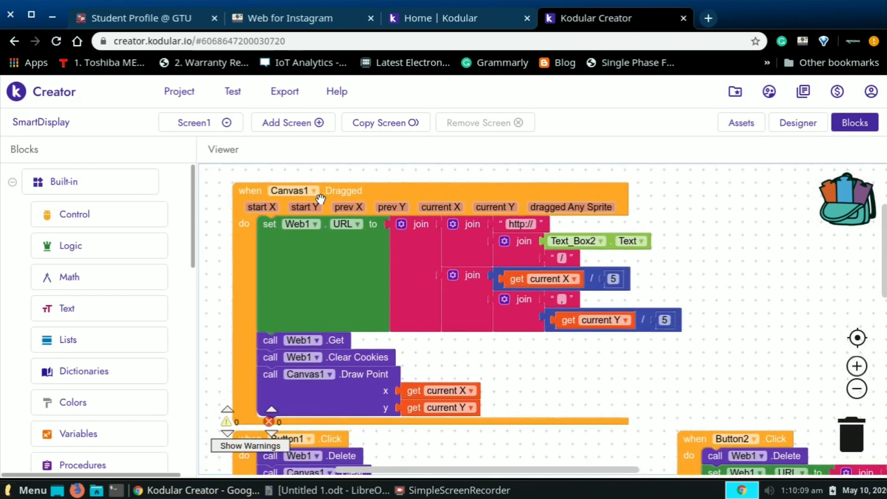
{"action": "mouse_move", "coordinate": [416, 240]}
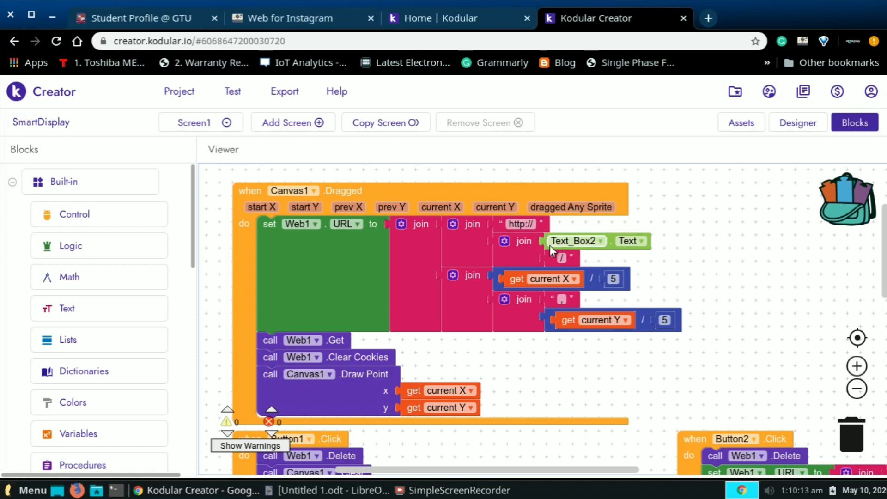
{"action": "mouse_move", "coordinate": [584, 252]}
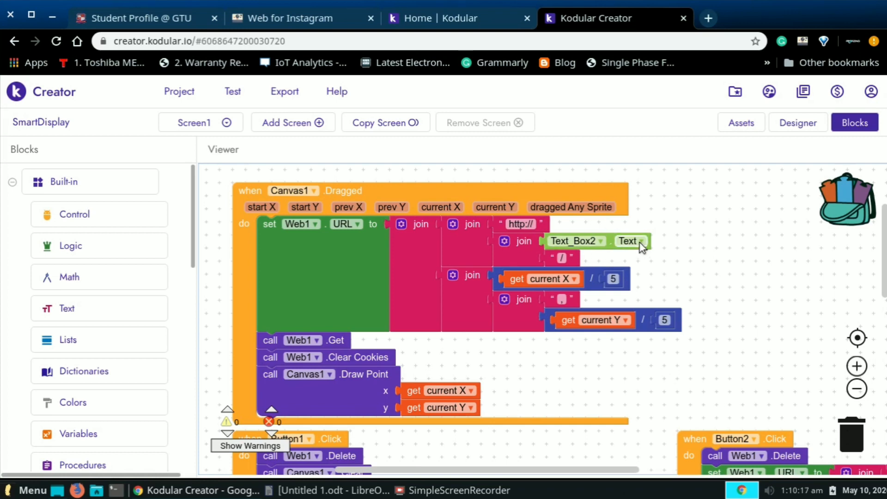
{"action": "left_click", "coordinate": [797, 122]}
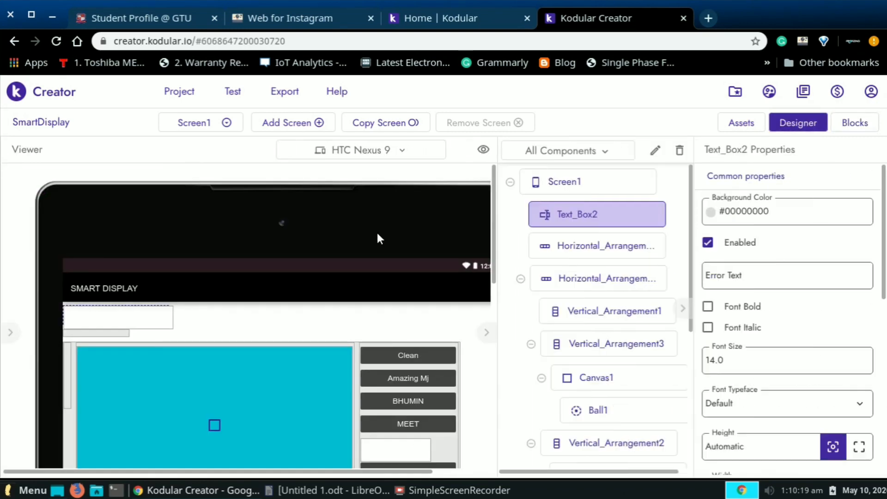
{"action": "mouse_move", "coordinate": [117, 317]}
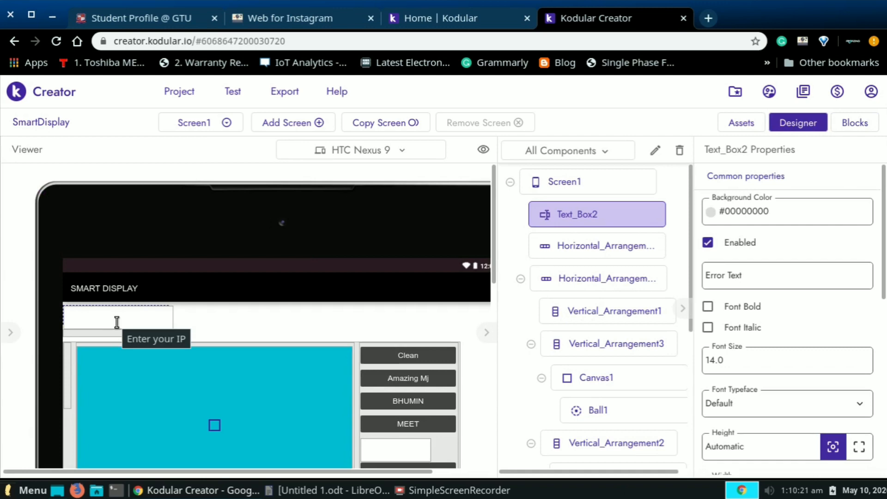
{"action": "mouse_move", "coordinate": [601, 226]}
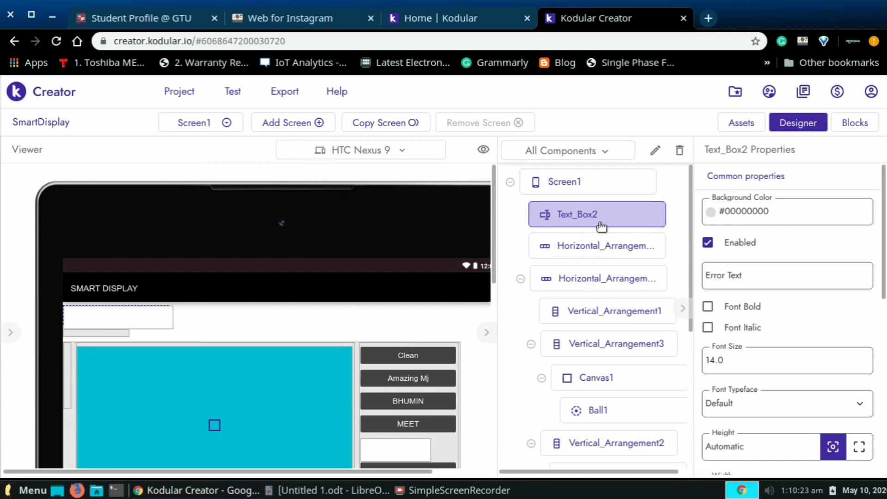
Switch to Blocks and review the Button1–Button5 Click handlers joining Web1 URLs, ending at Button5.
{"action": "left_click", "coordinate": [854, 122]}
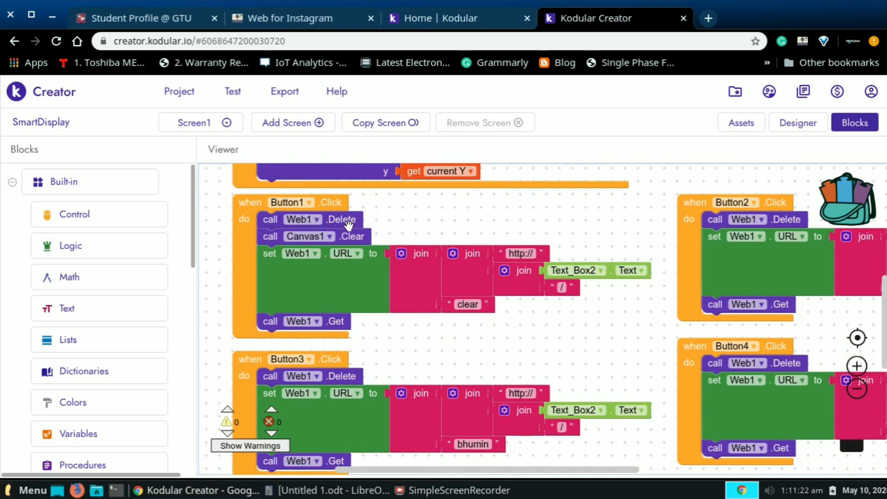
{"action": "mouse_move", "coordinate": [304, 247]}
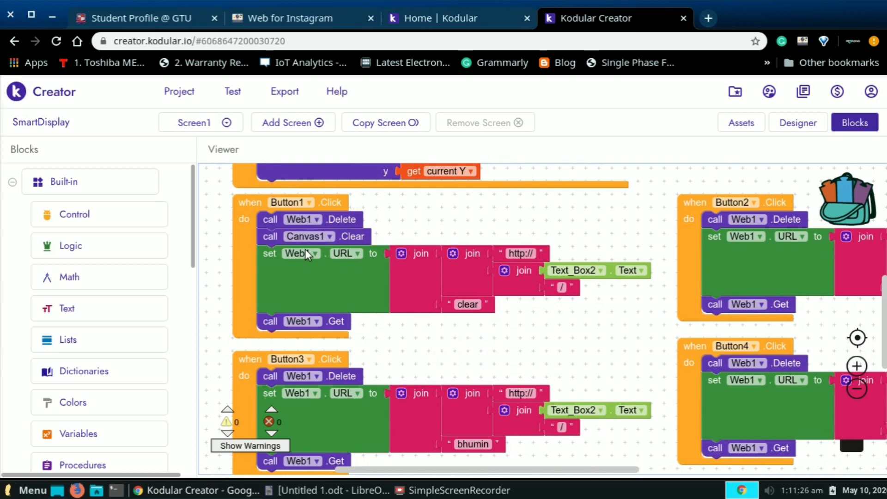
{"action": "mouse_move", "coordinate": [374, 269]}
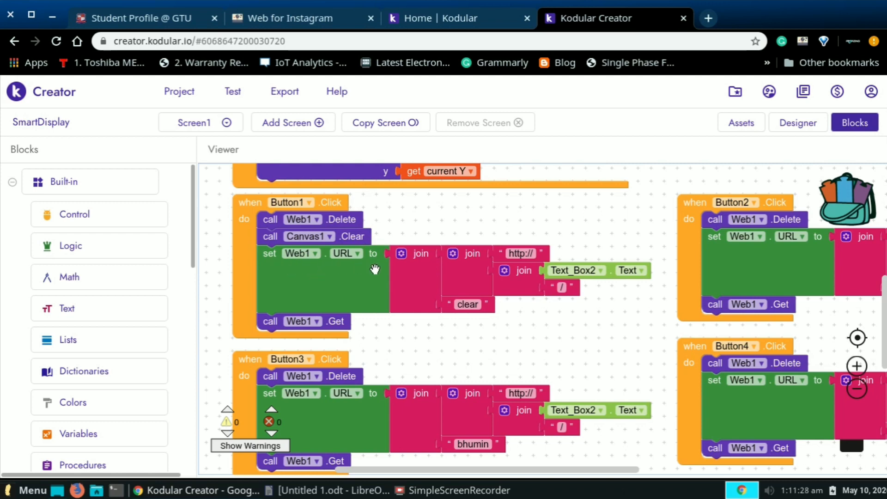
{"action": "mouse_move", "coordinate": [501, 266]}
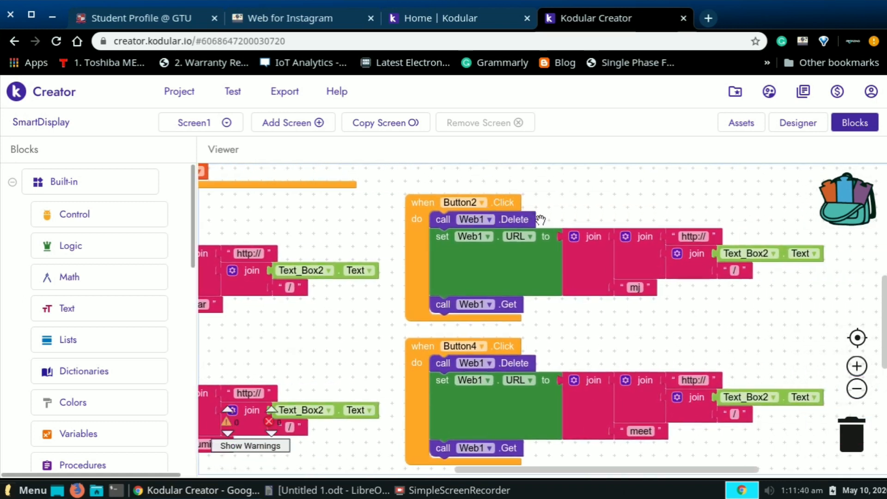
{"action": "mouse_move", "coordinate": [597, 344]}
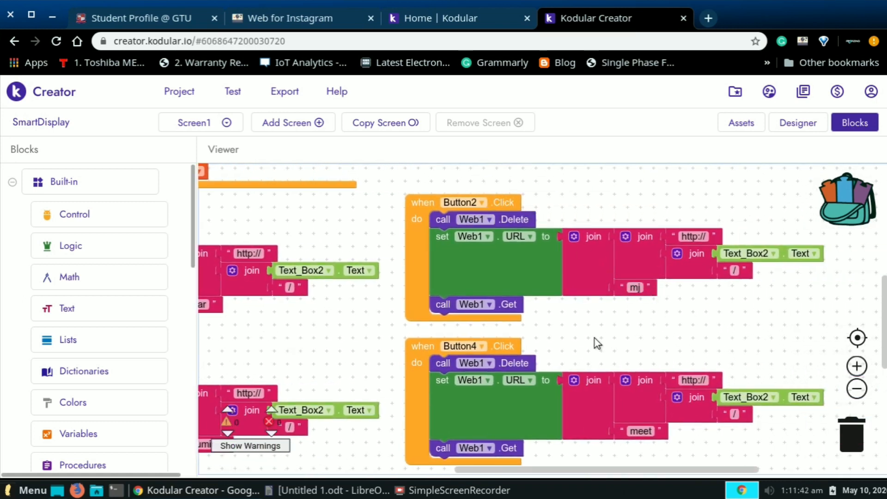
{"action": "scroll", "scroll_direction": "down", "scroll_amount": 3}
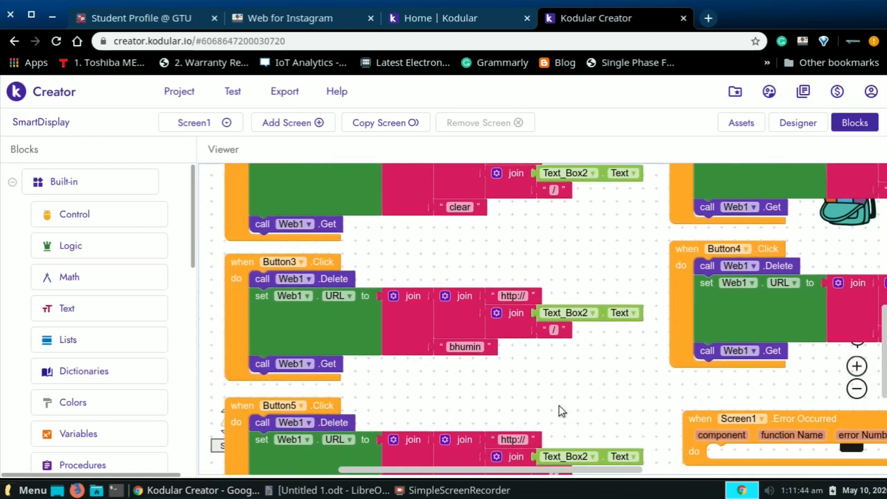
{"action": "mouse_move", "coordinate": [245, 321]}
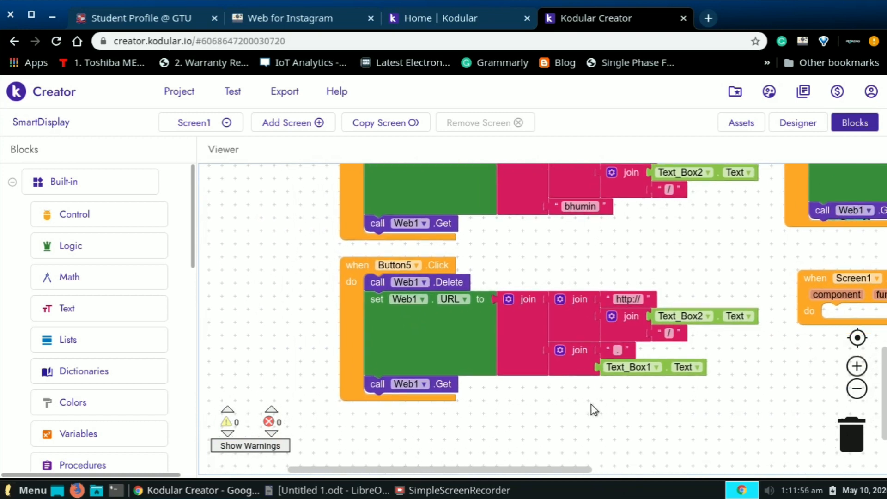
{"action": "scroll", "scroll_direction": "up", "scroll_amount": 3}
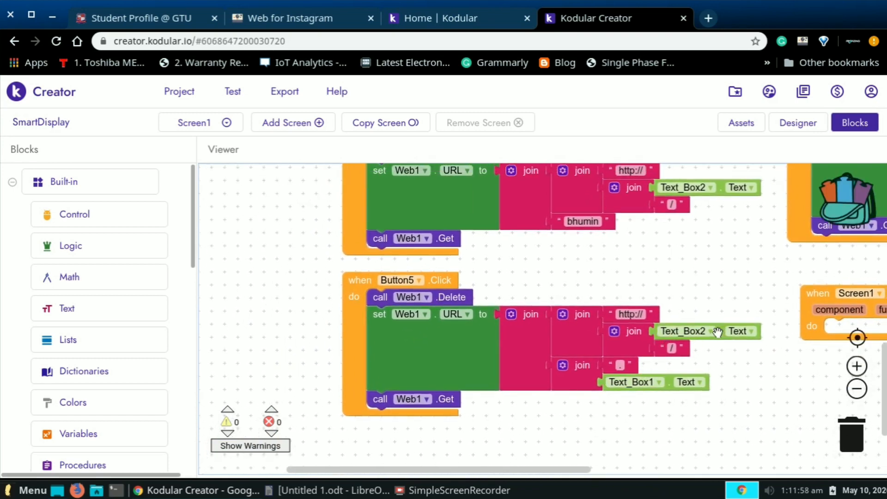
{"action": "left_click", "coordinate": [617, 365]}
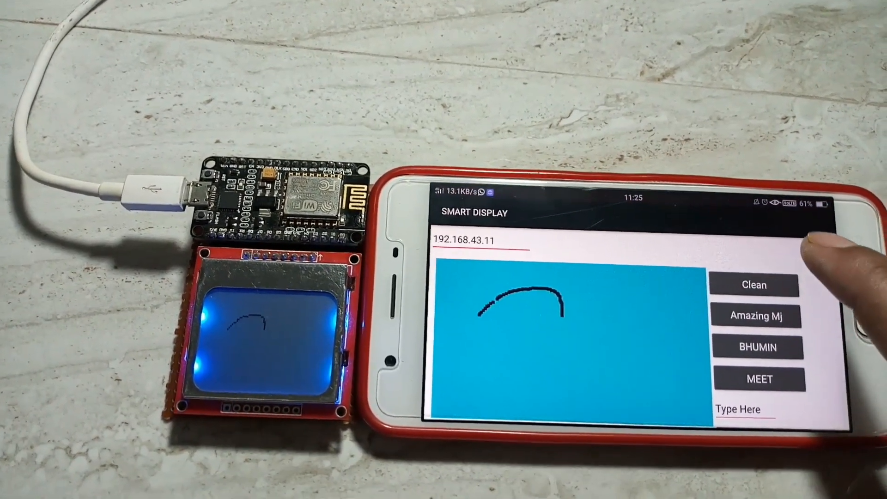
Clean the Nokia display, then show the BHUMIN and MEET portraits on it.
{"action": "left_click", "coordinate": [754, 285]}
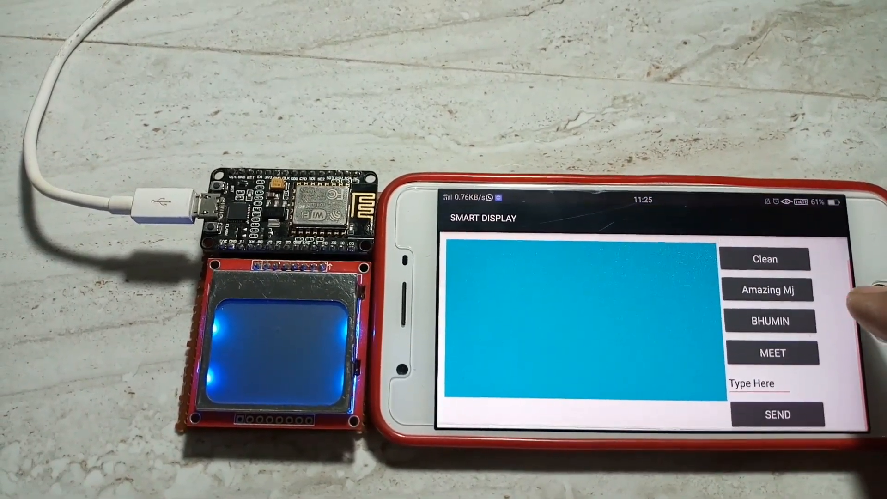
{"action": "left_click", "coordinate": [768, 288]}
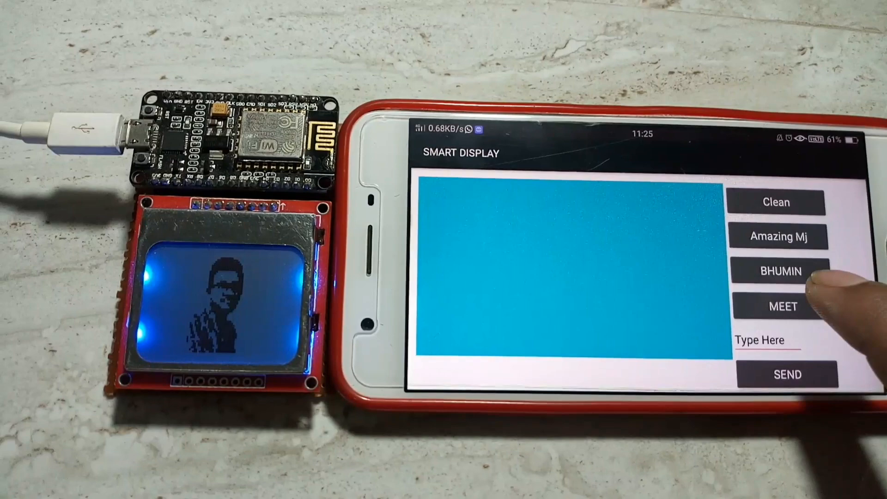
{"action": "left_click", "coordinate": [783, 306]}
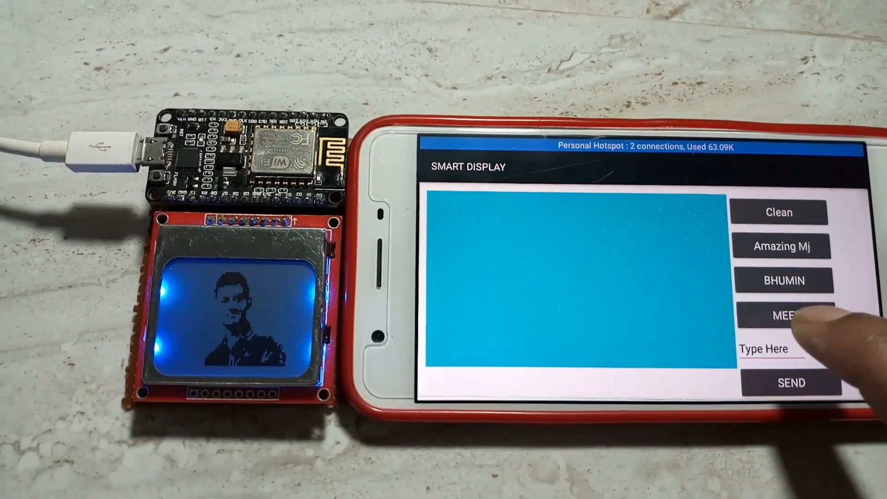
Tap the Type Here box to begin entering a message.
{"action": "left_click", "coordinate": [764, 349]}
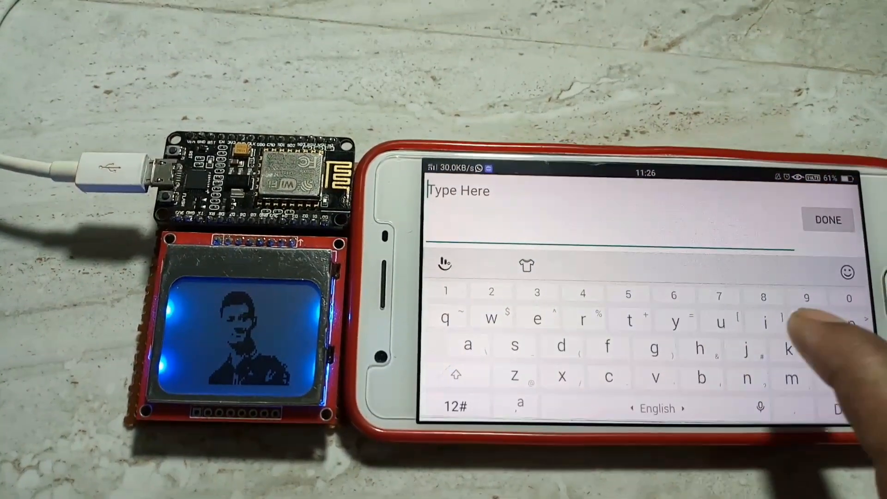